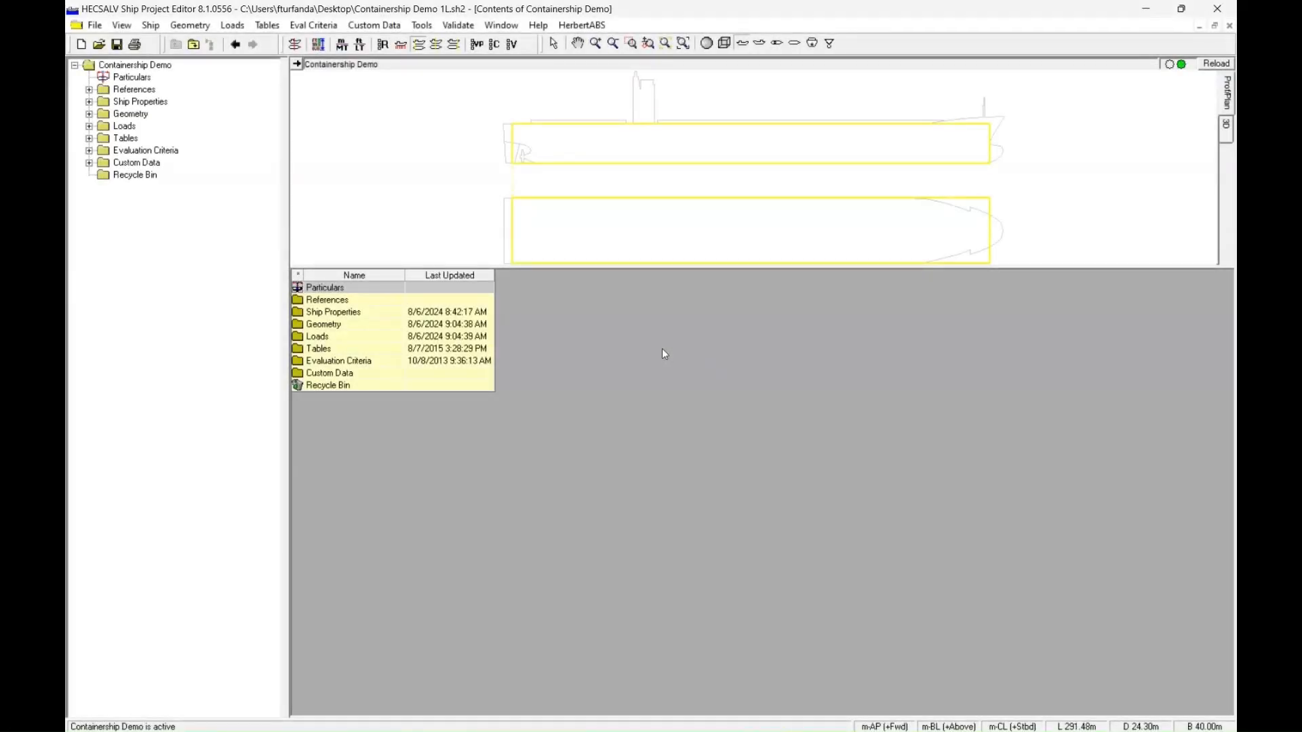
mouse_move(677, 369)
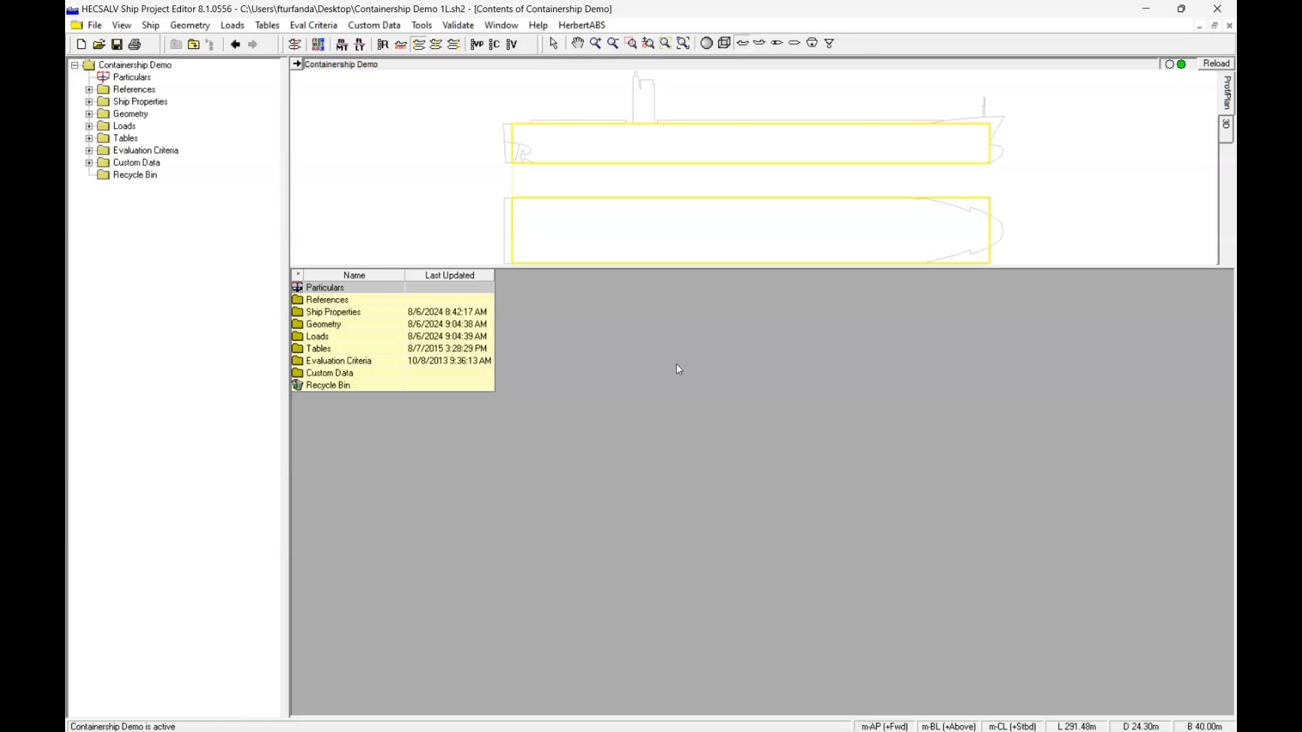
mouse_move(649, 282)
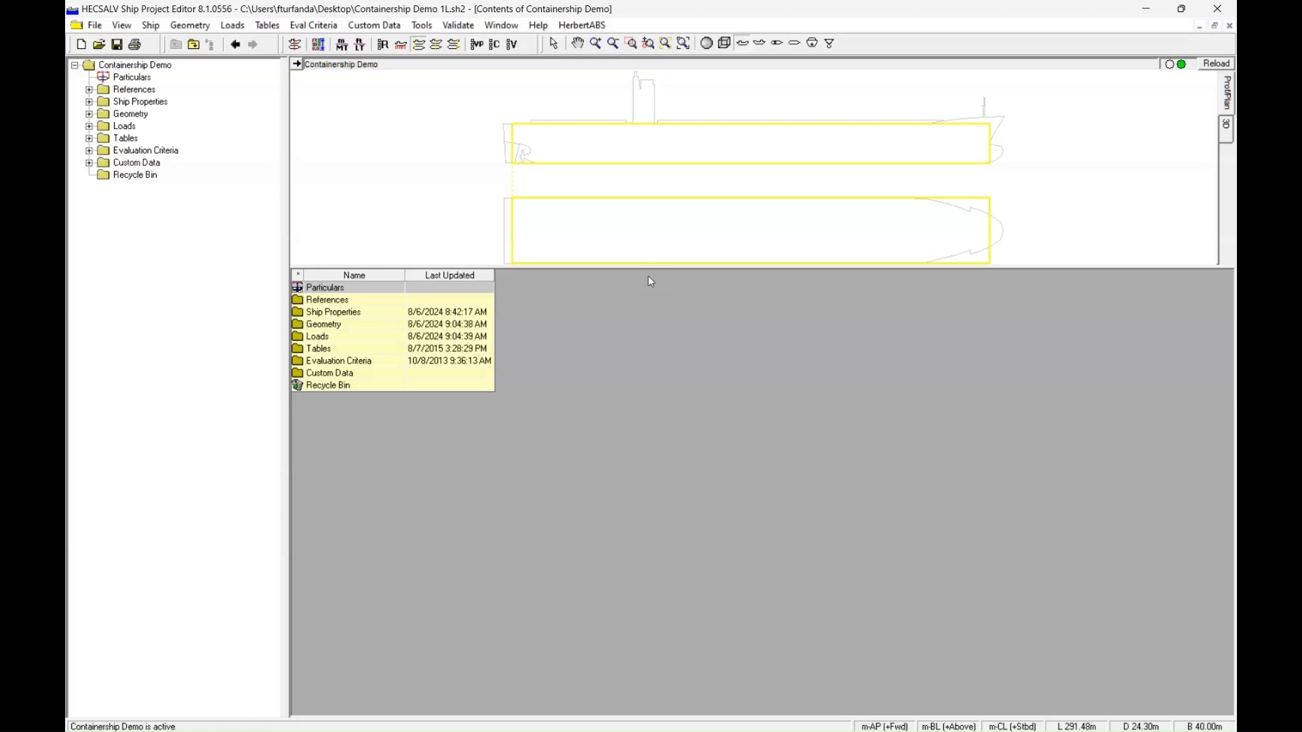
mouse_move(384, 231)
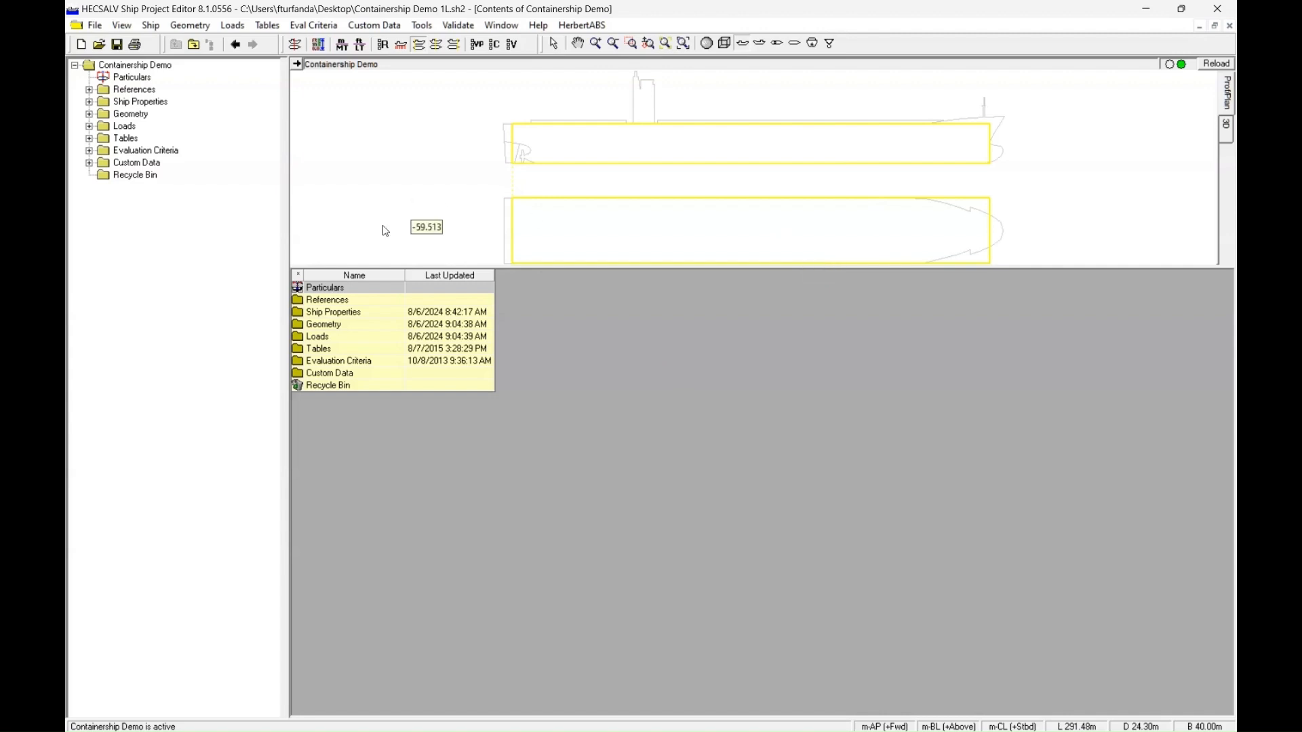
mouse_move(193, 52)
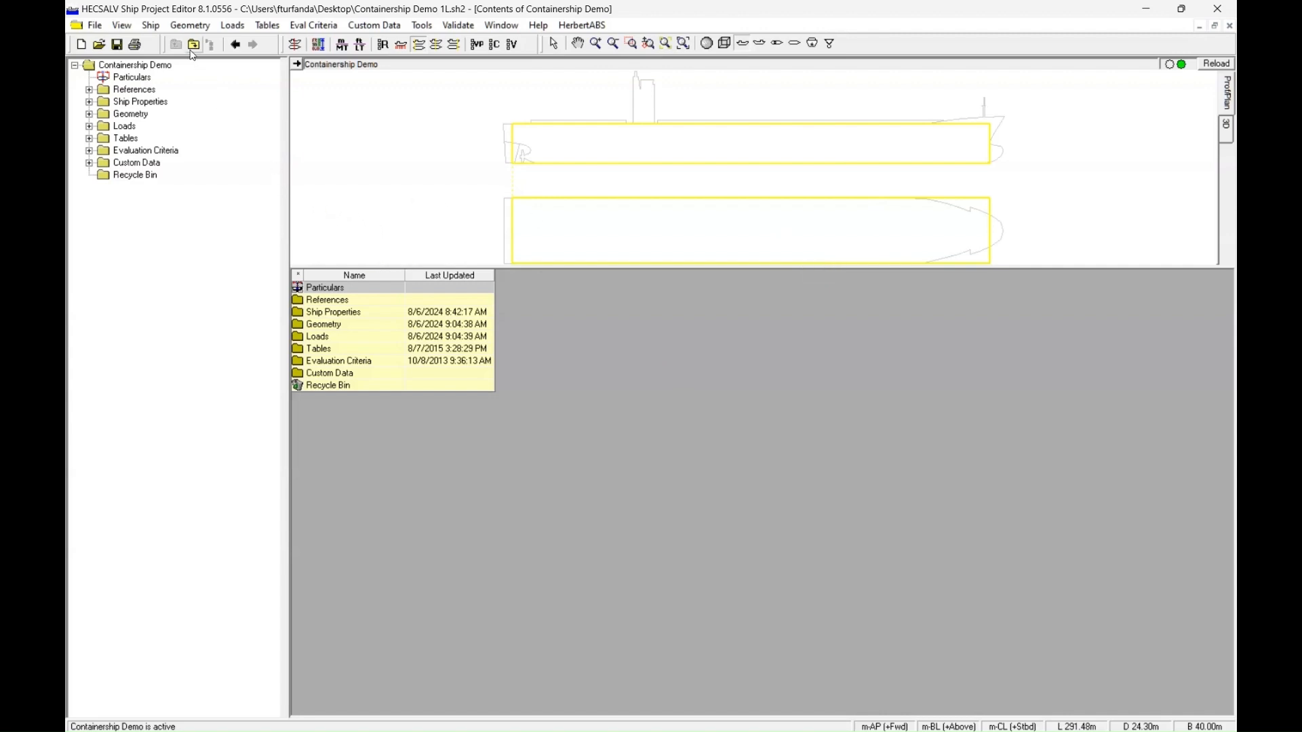
mouse_move(199, 25)
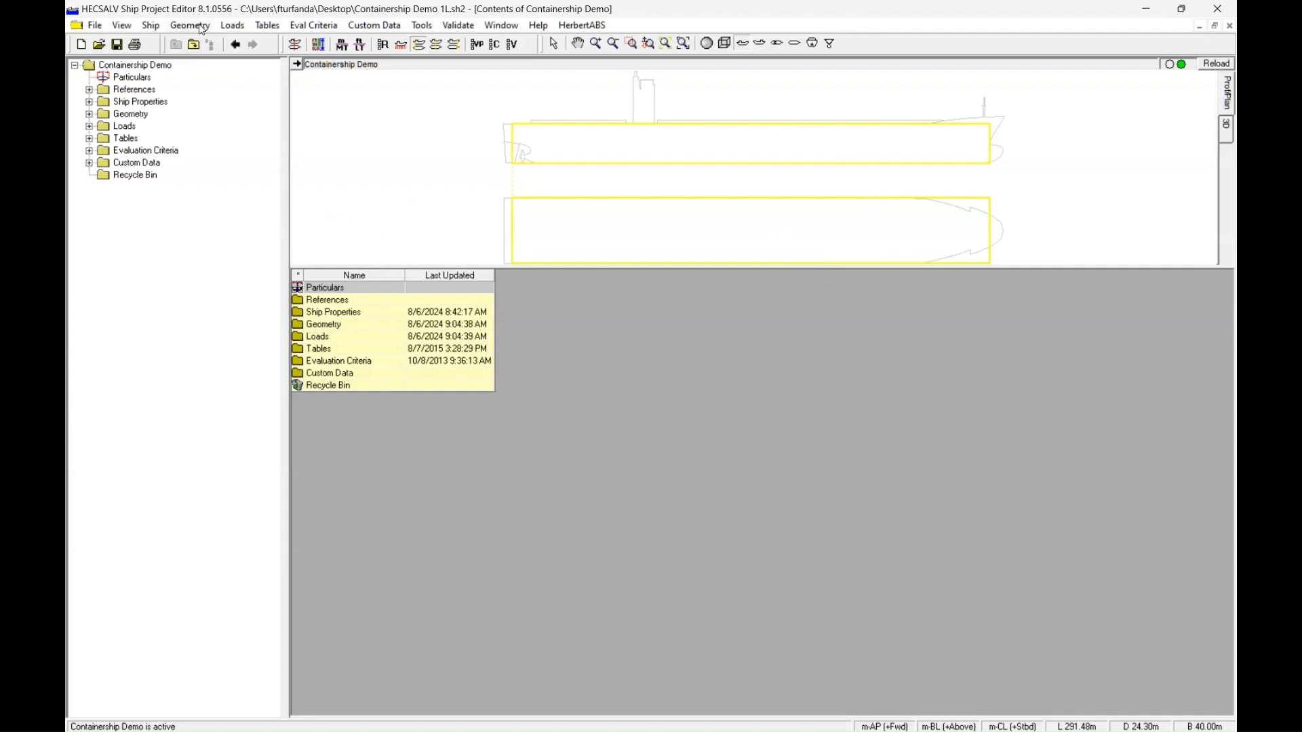
Step: Bring up the Geometry menu commands for the Containership Demo project
left_click(189, 24)
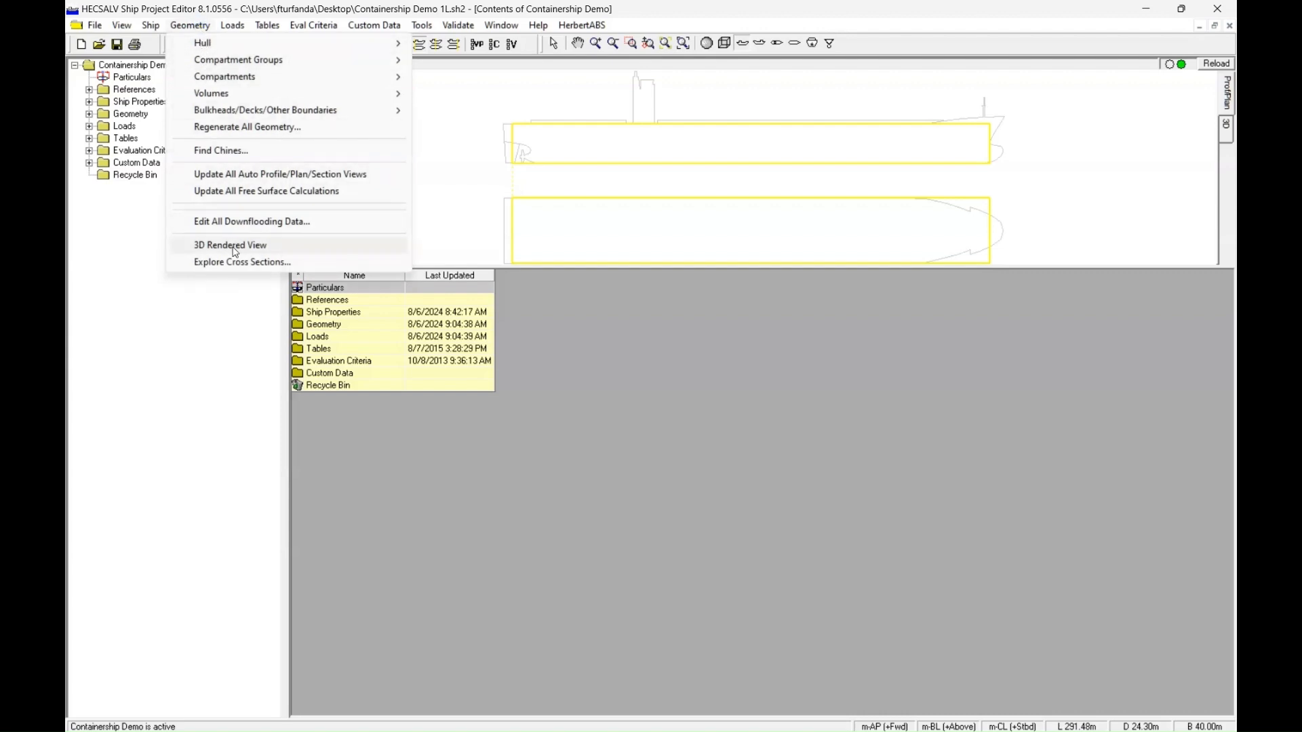
mouse_move(260, 267)
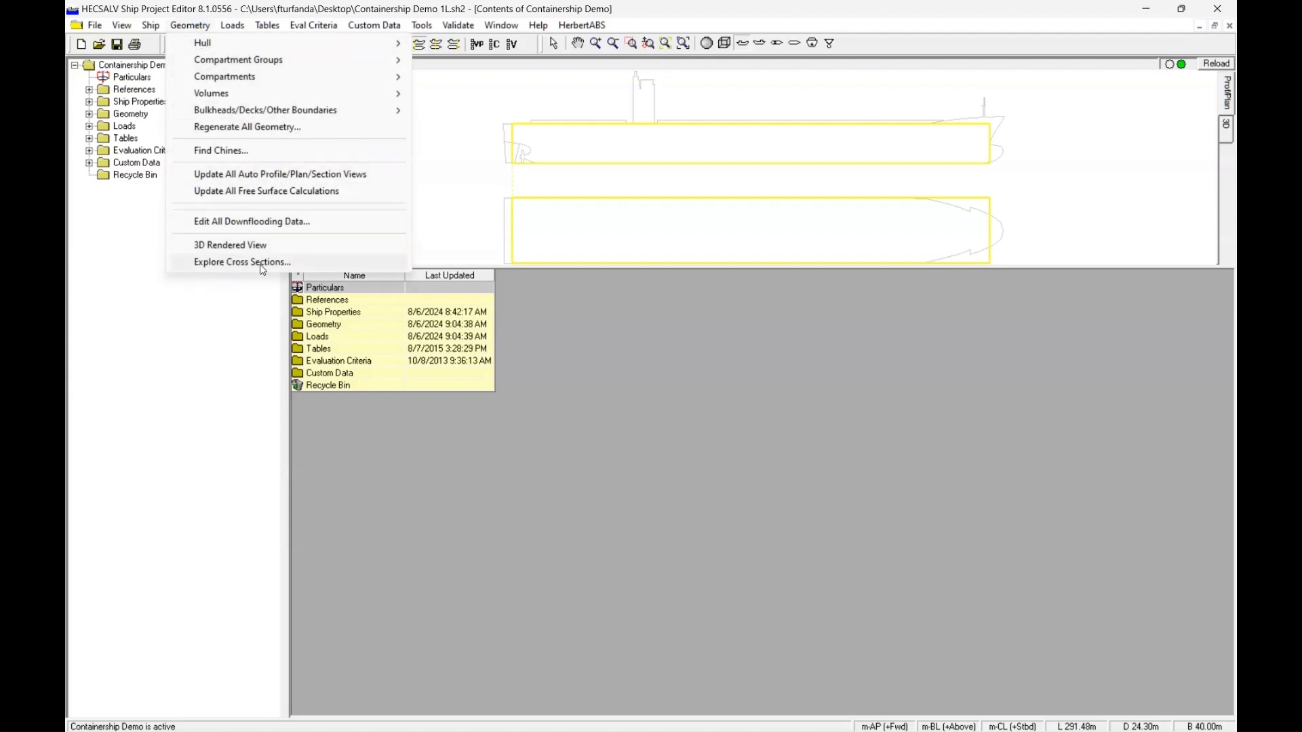
Step: Launch Explore Cross Sections to show the hull section at 145.740 m-AP
left_click(241, 262)
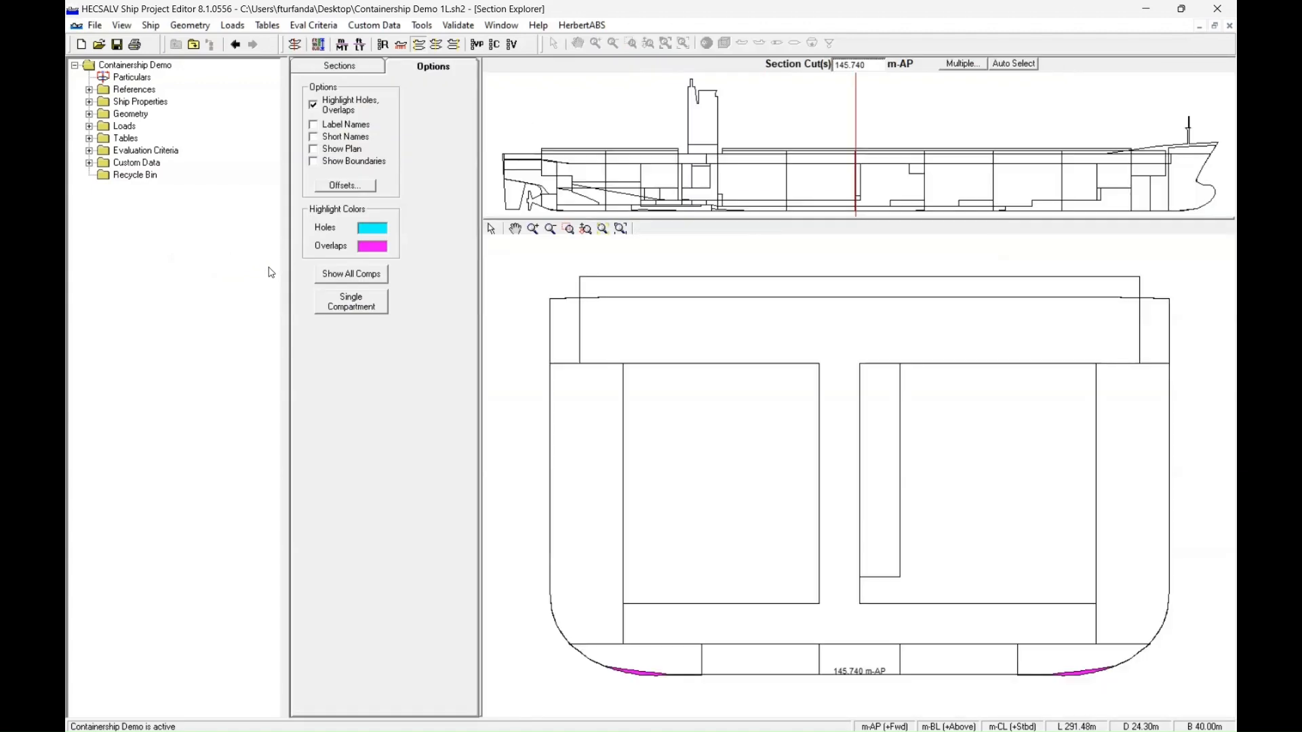
mouse_move(633, 174)
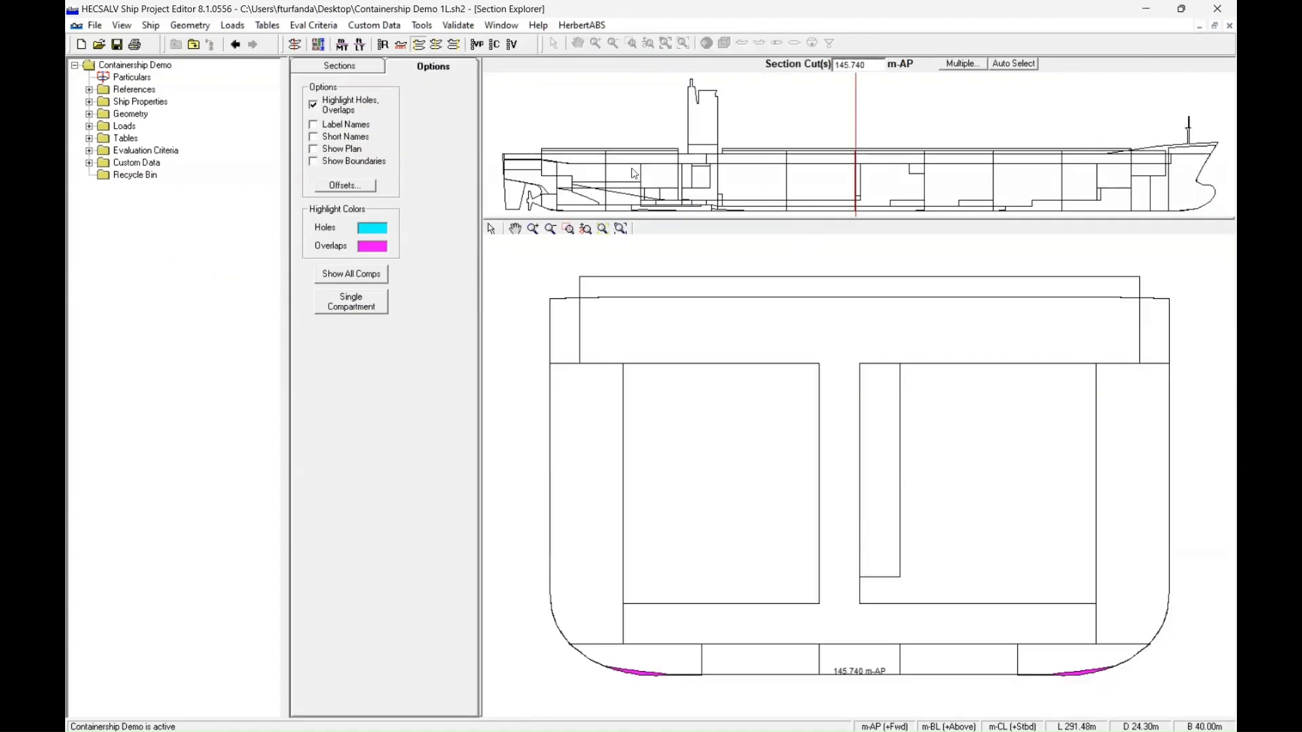
mouse_move(548, 148)
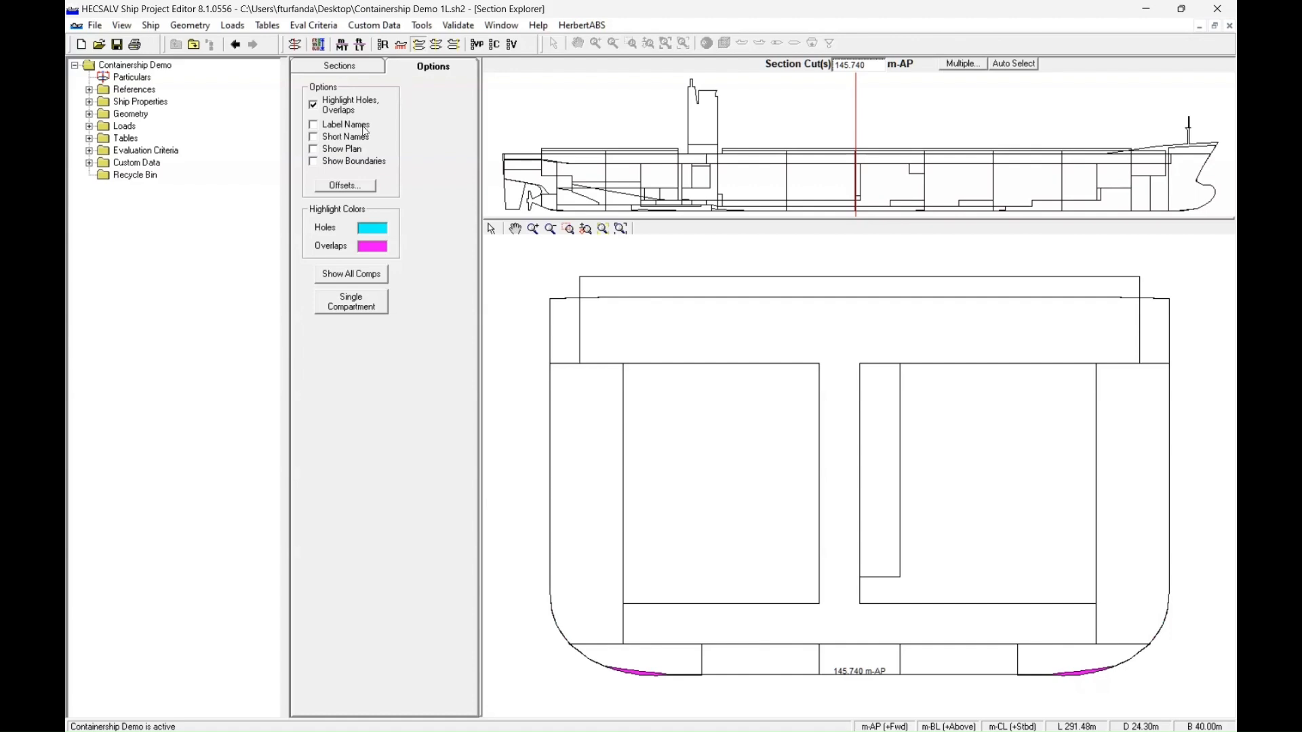
Step: Enable Label Names and the plan view so compartments like FO 5CROSS-P are labelled
left_click(313, 125)
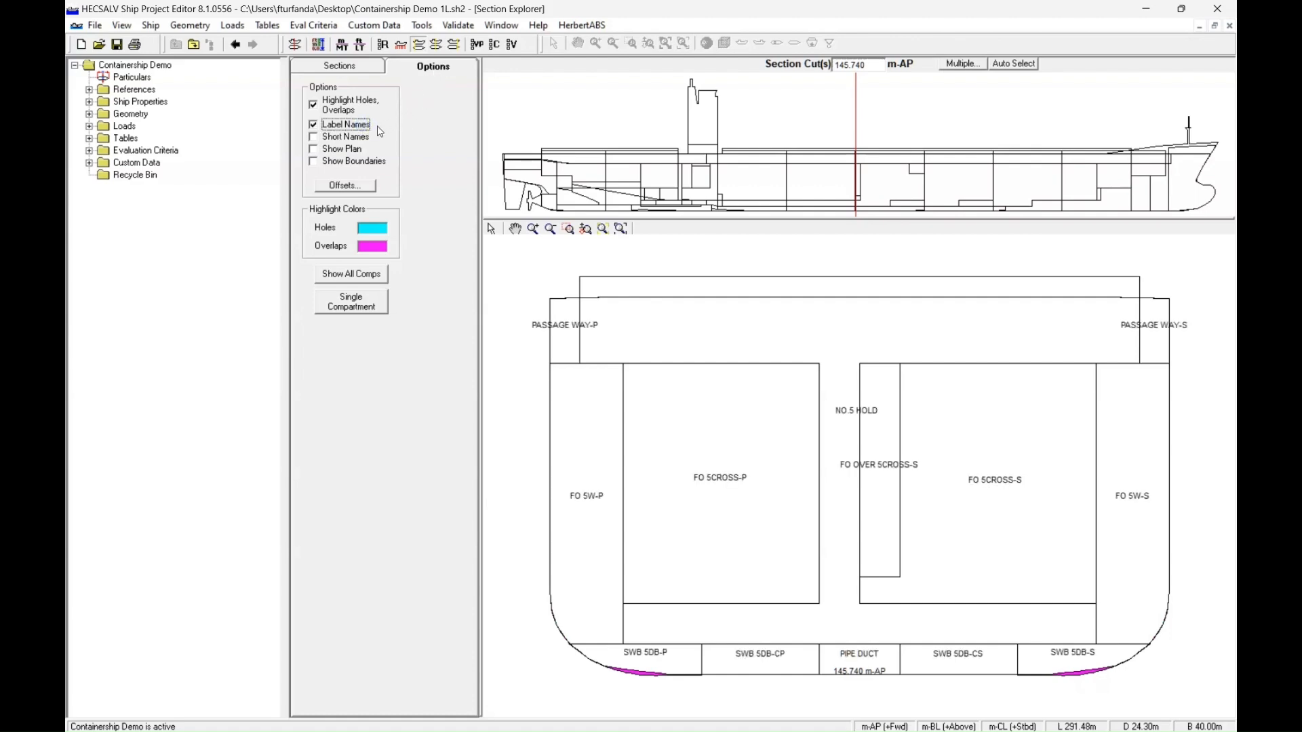
mouse_move(339, 157)
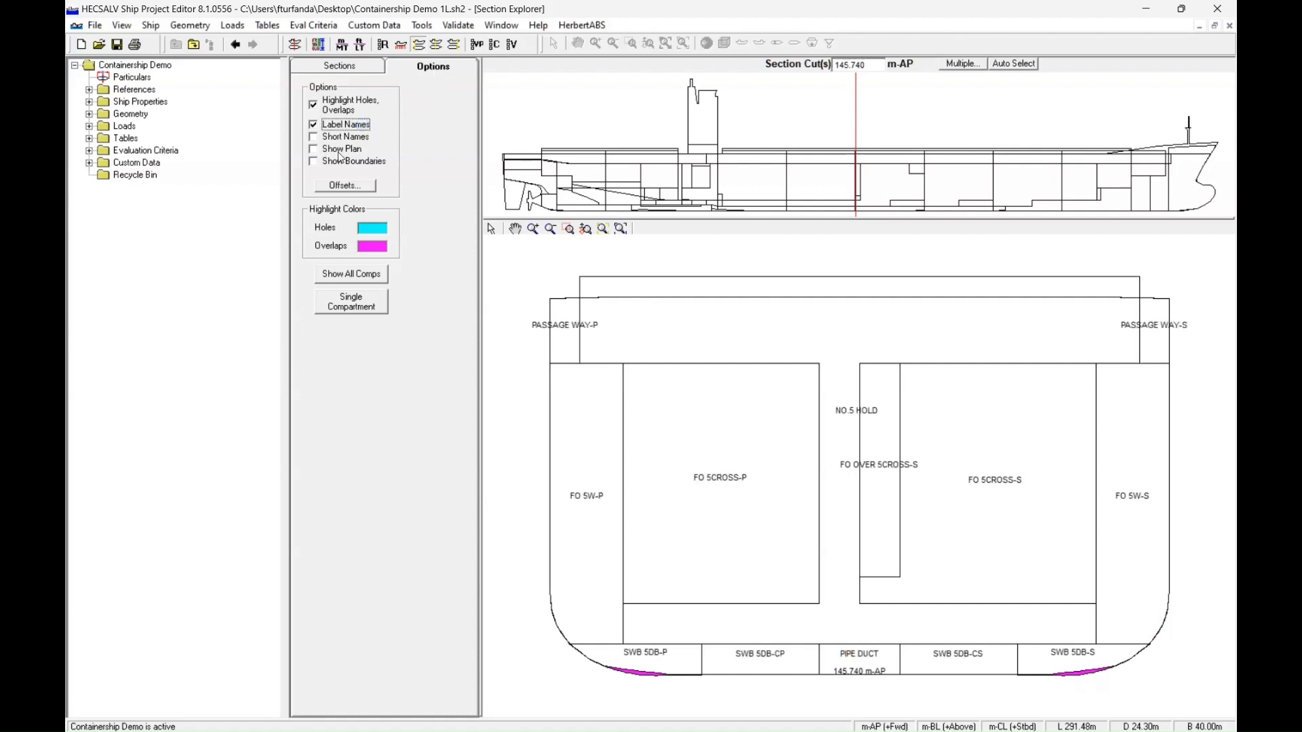
left_click(313, 149)
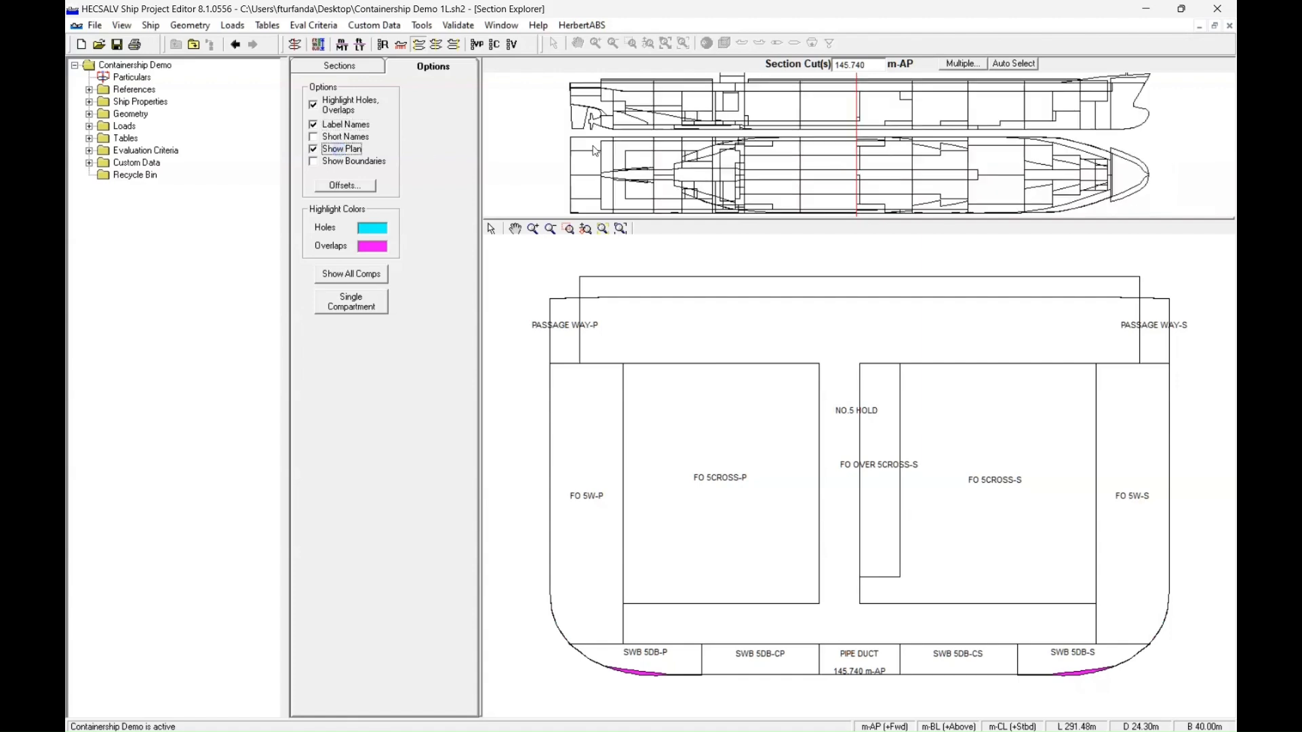
mouse_move(820, 114)
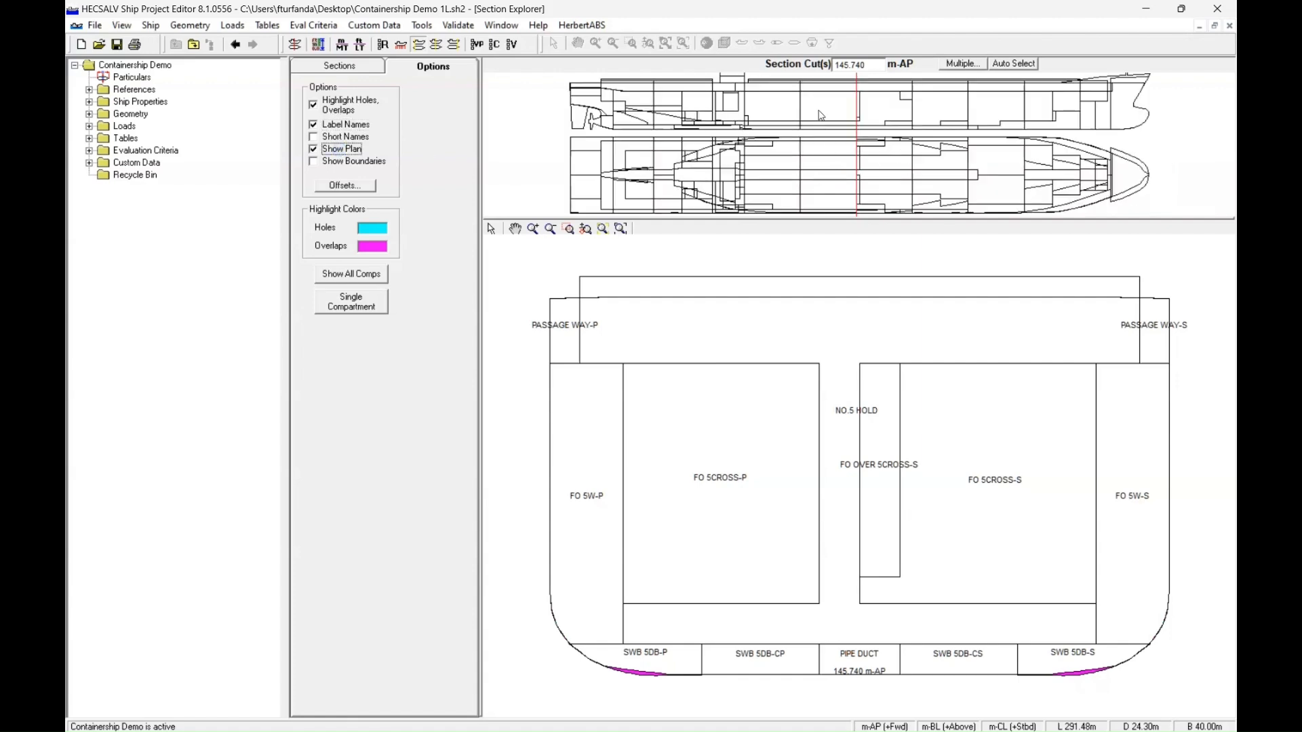
mouse_move(1142, 511)
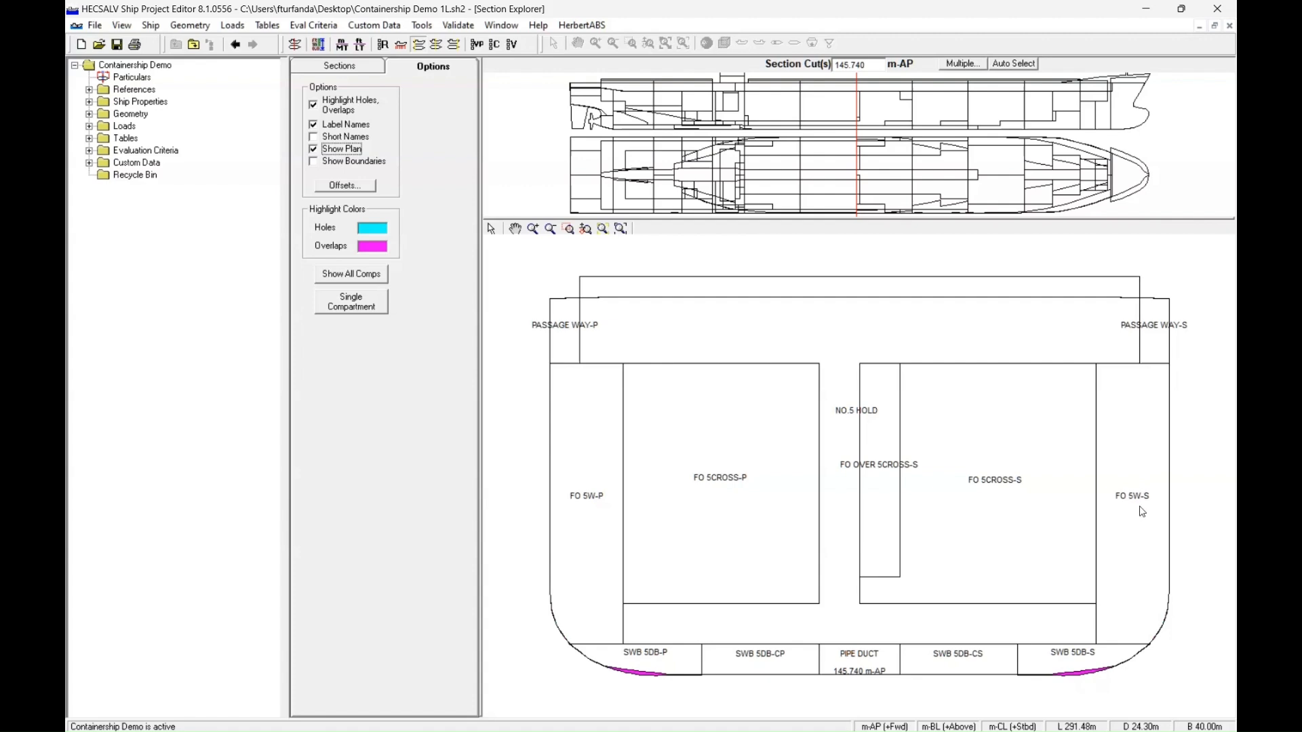
mouse_move(1193, 354)
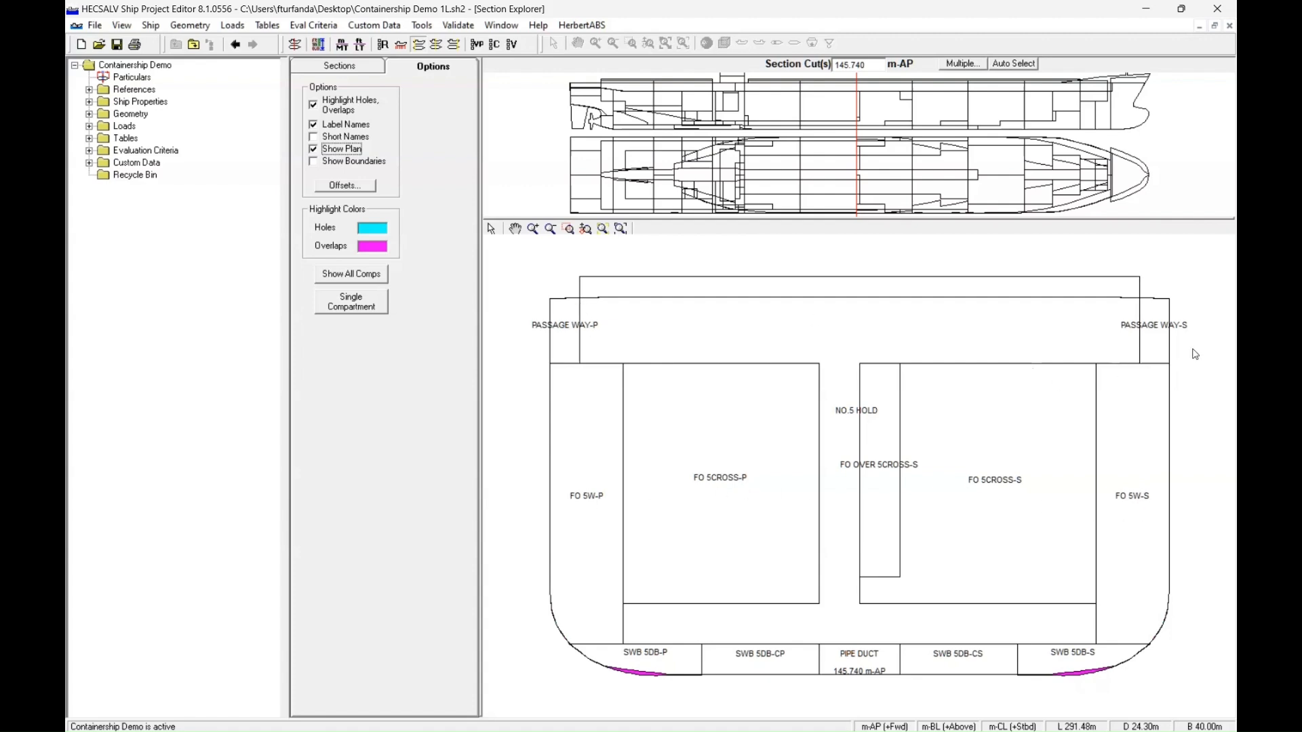
mouse_move(942, 427)
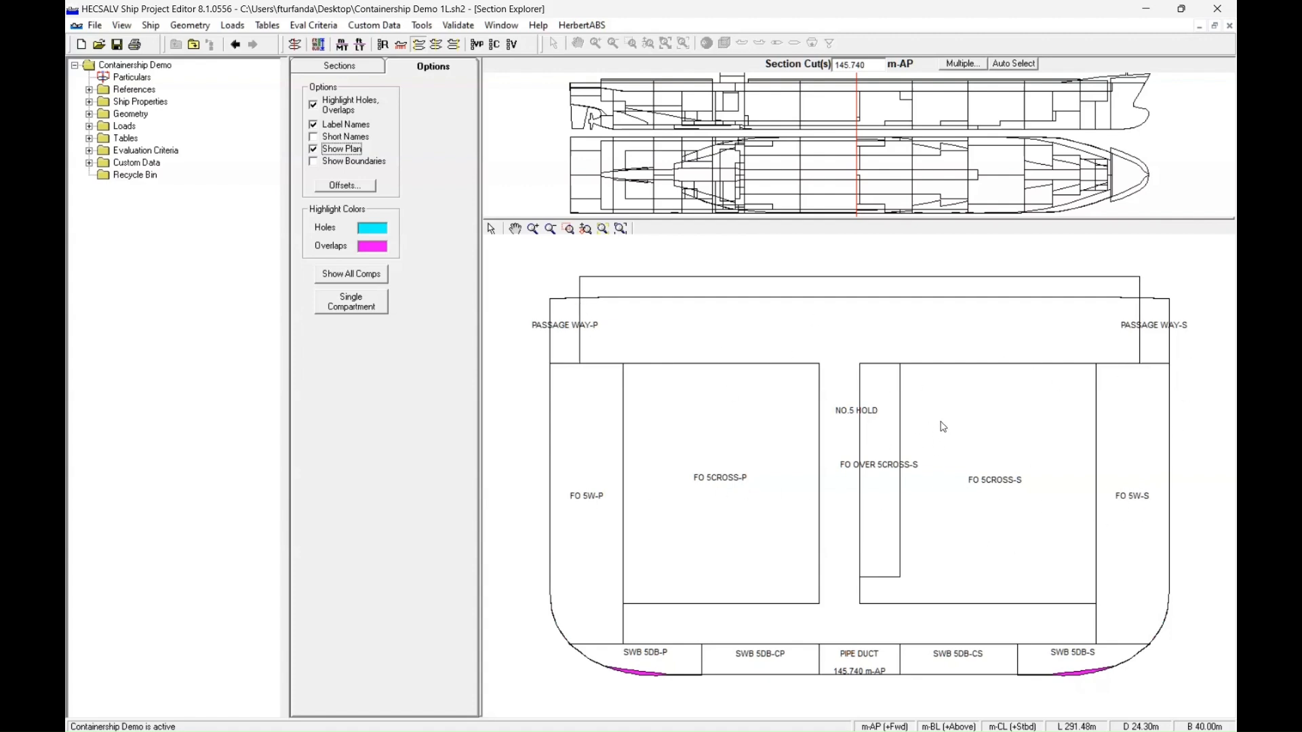
mouse_move(871, 320)
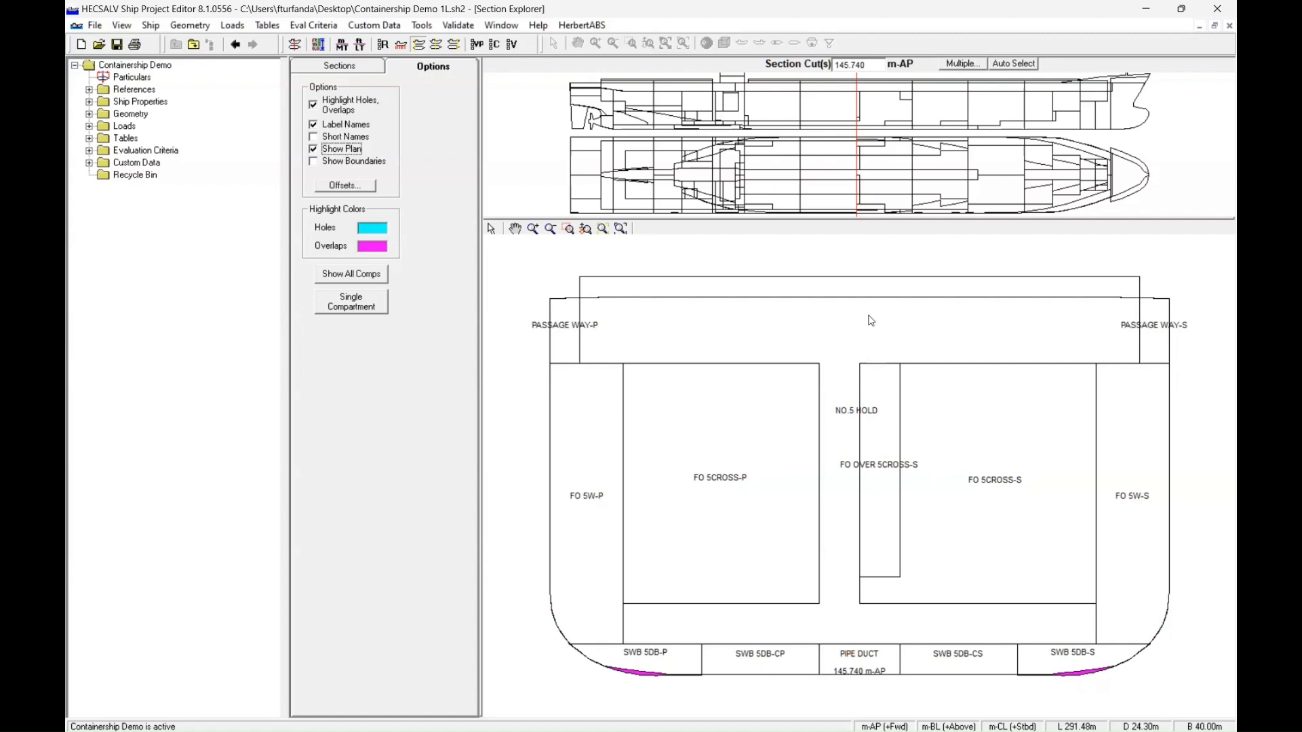
mouse_move(857, 114)
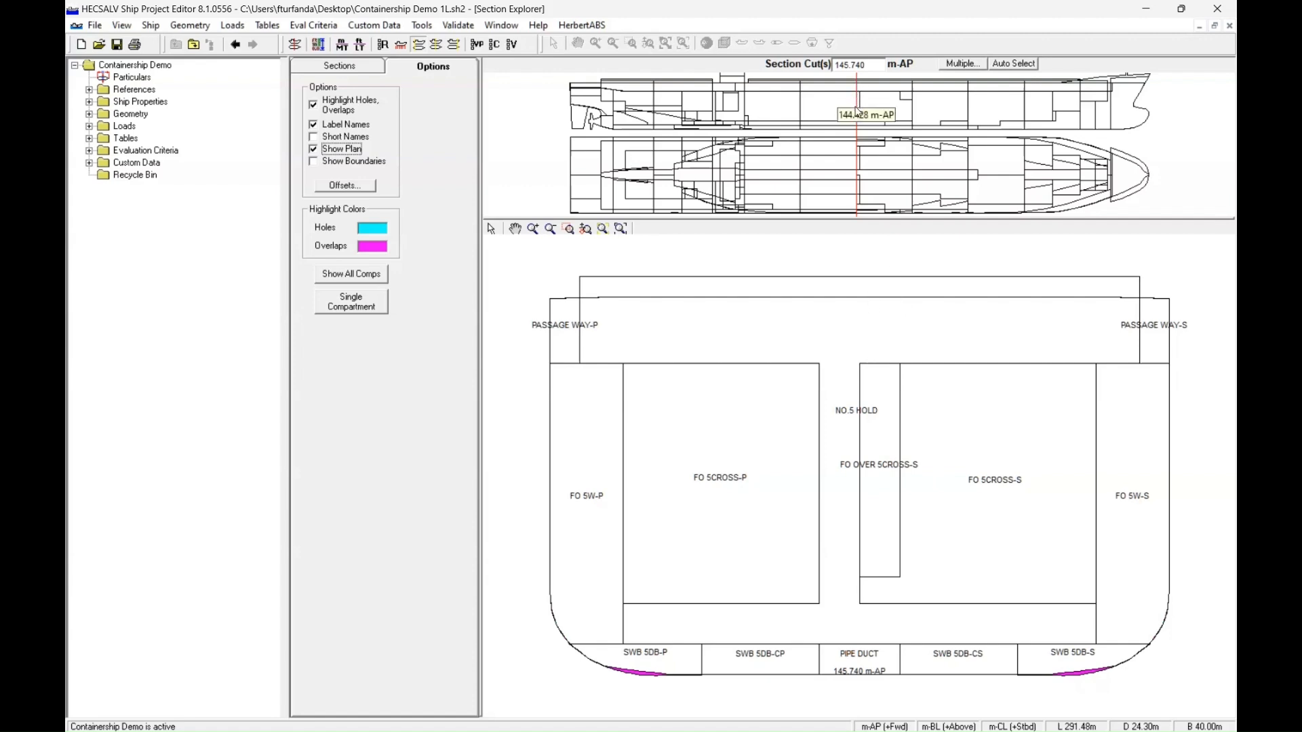
mouse_move(867, 174)
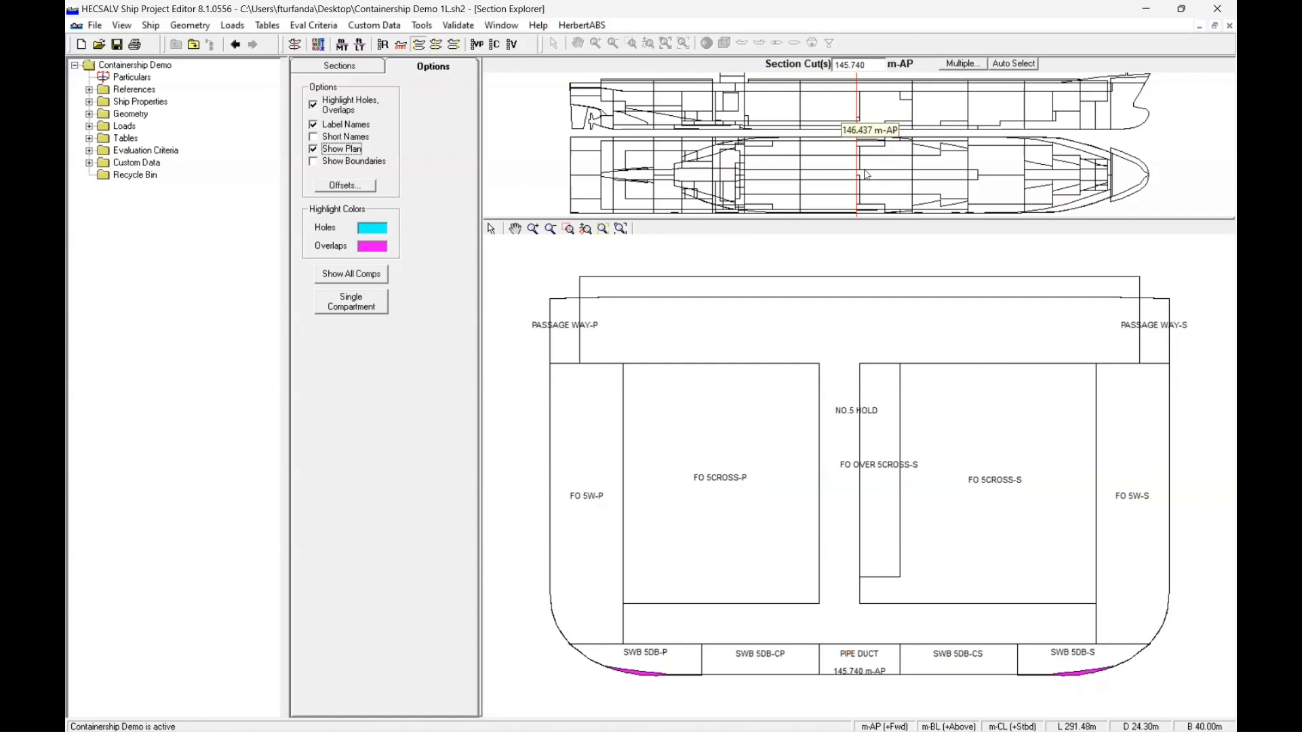
mouse_move(833, 300)
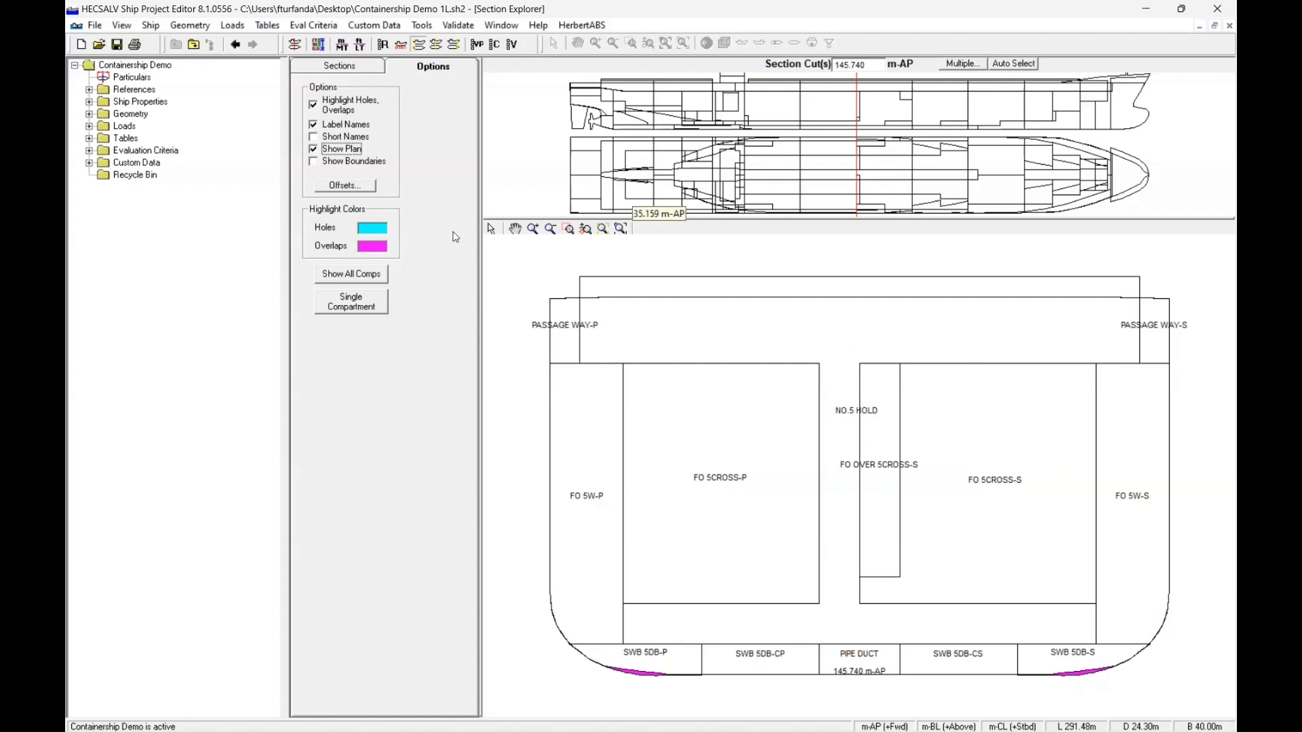
mouse_move(350, 212)
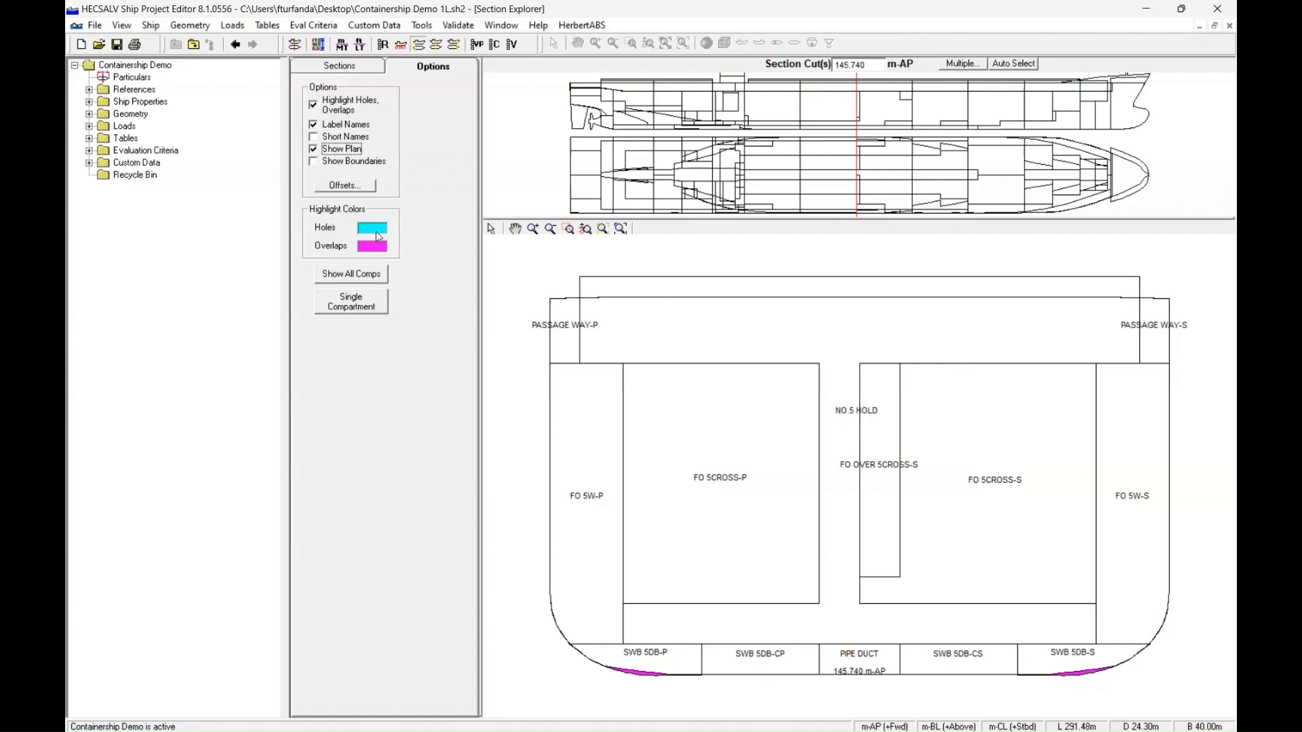
mouse_move(888, 490)
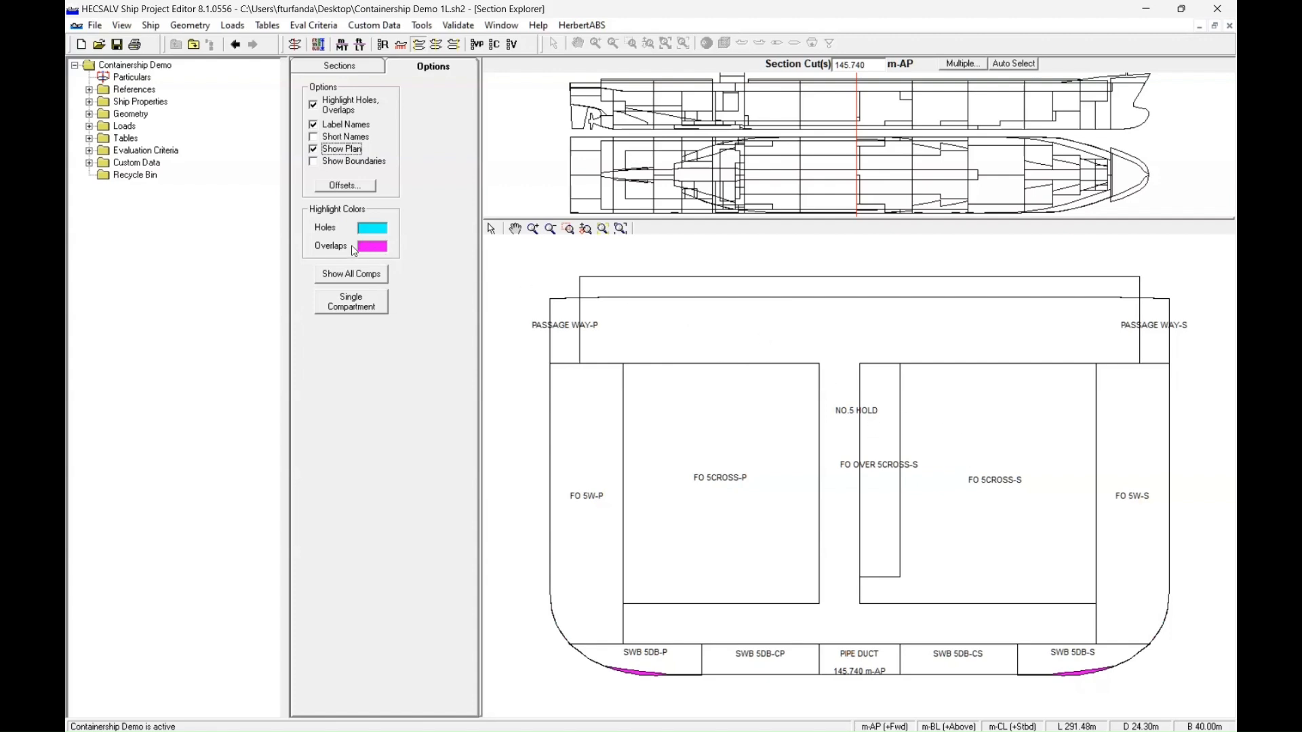
mouse_move(933, 263)
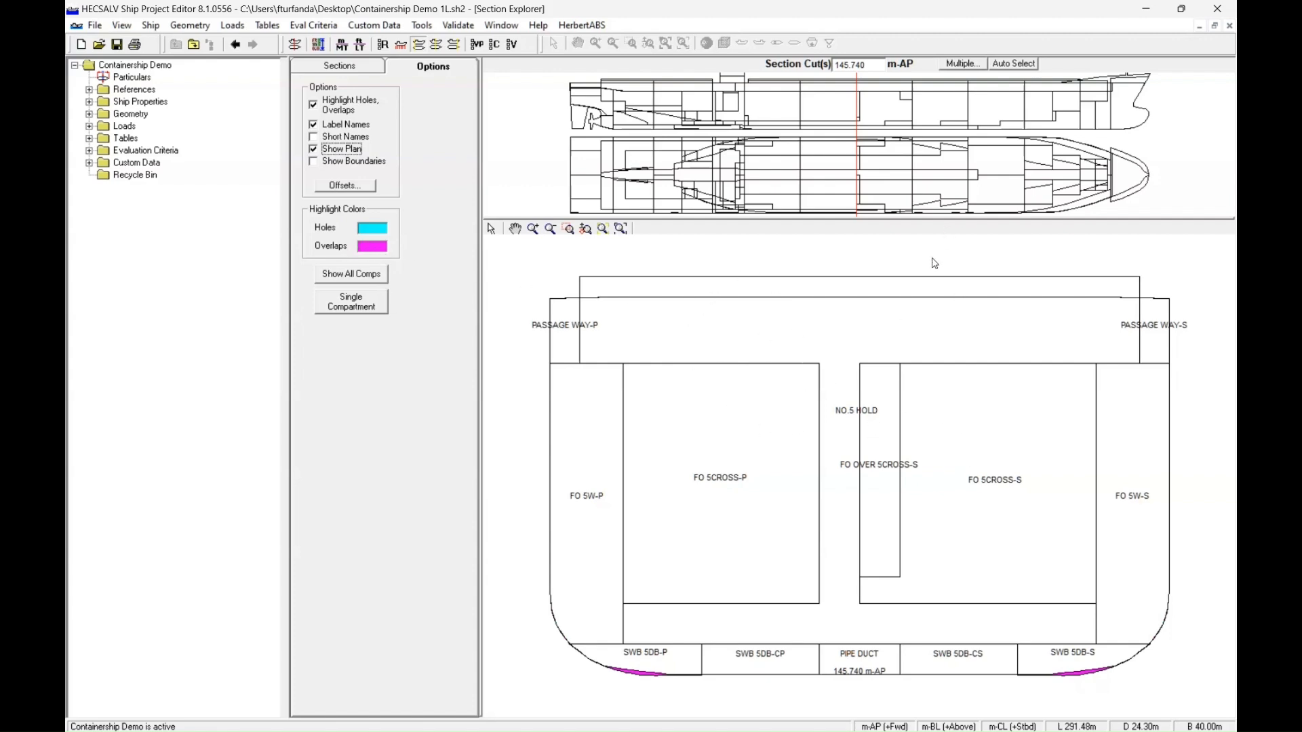
mouse_move(913, 409)
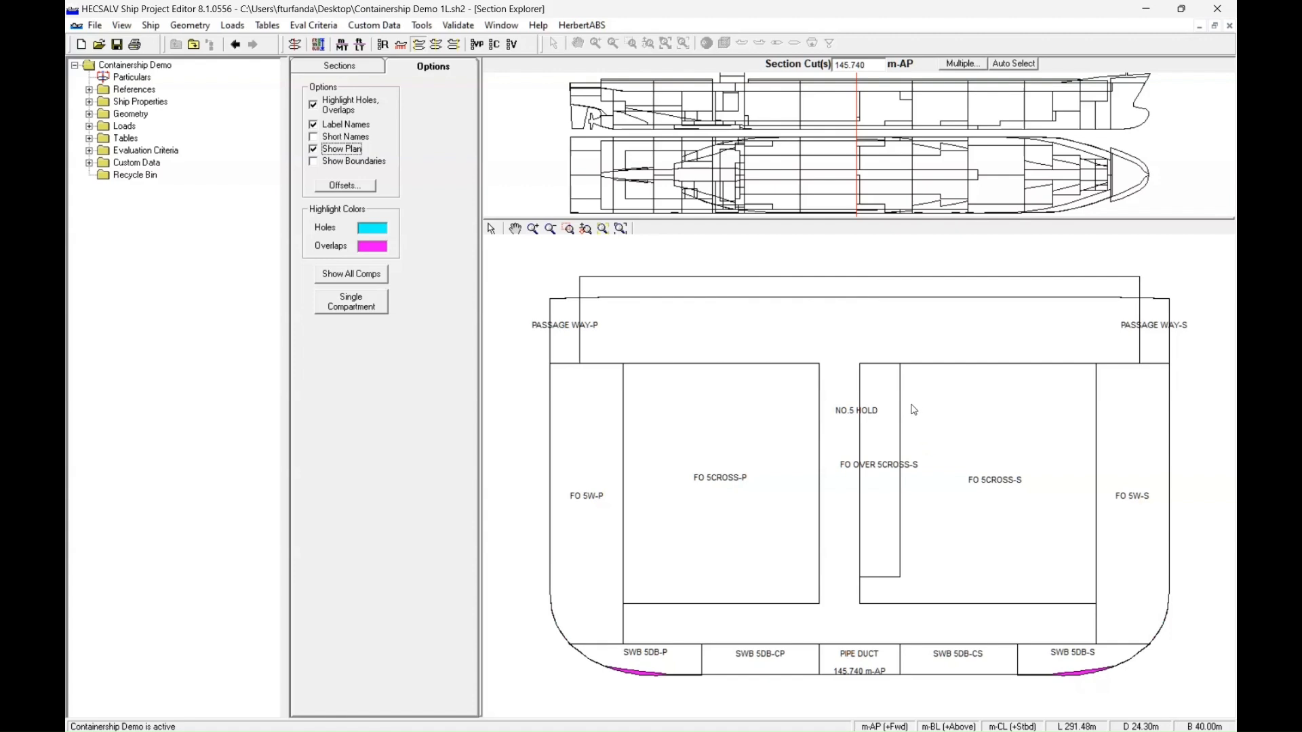
mouse_move(789, 285)
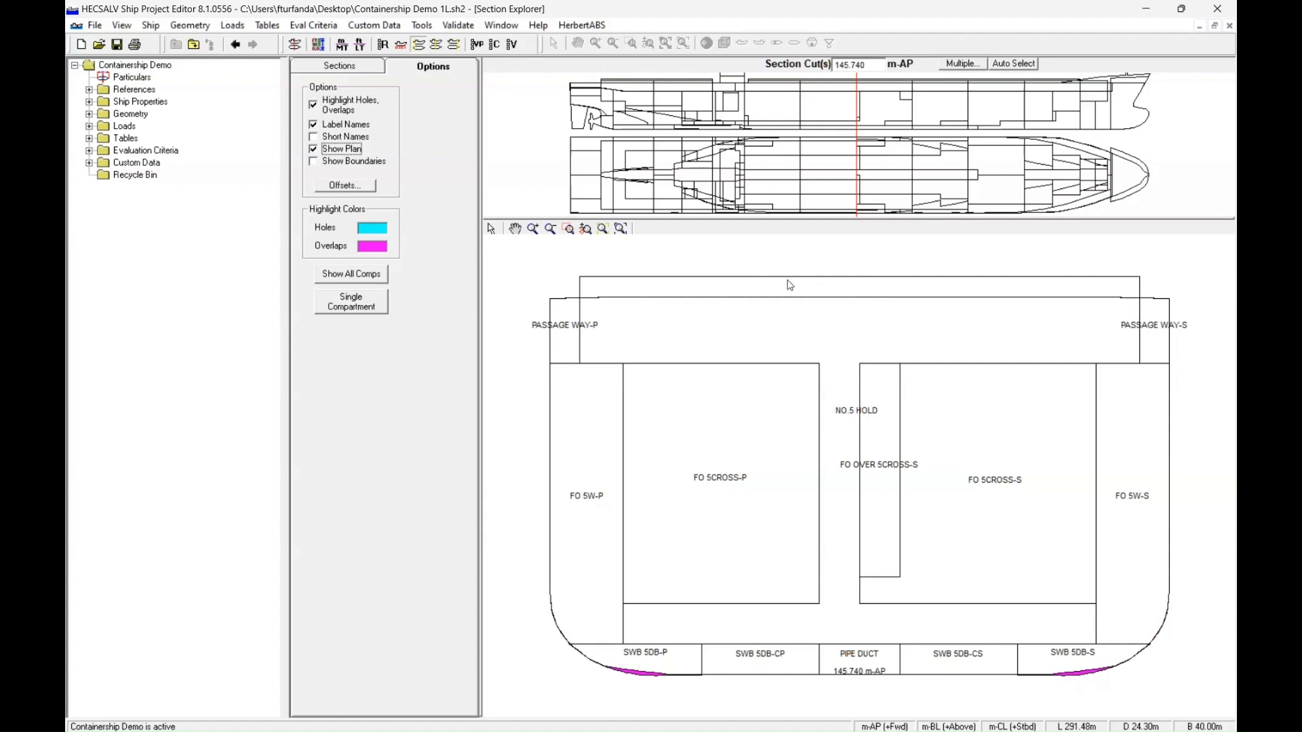
mouse_move(687, 149)
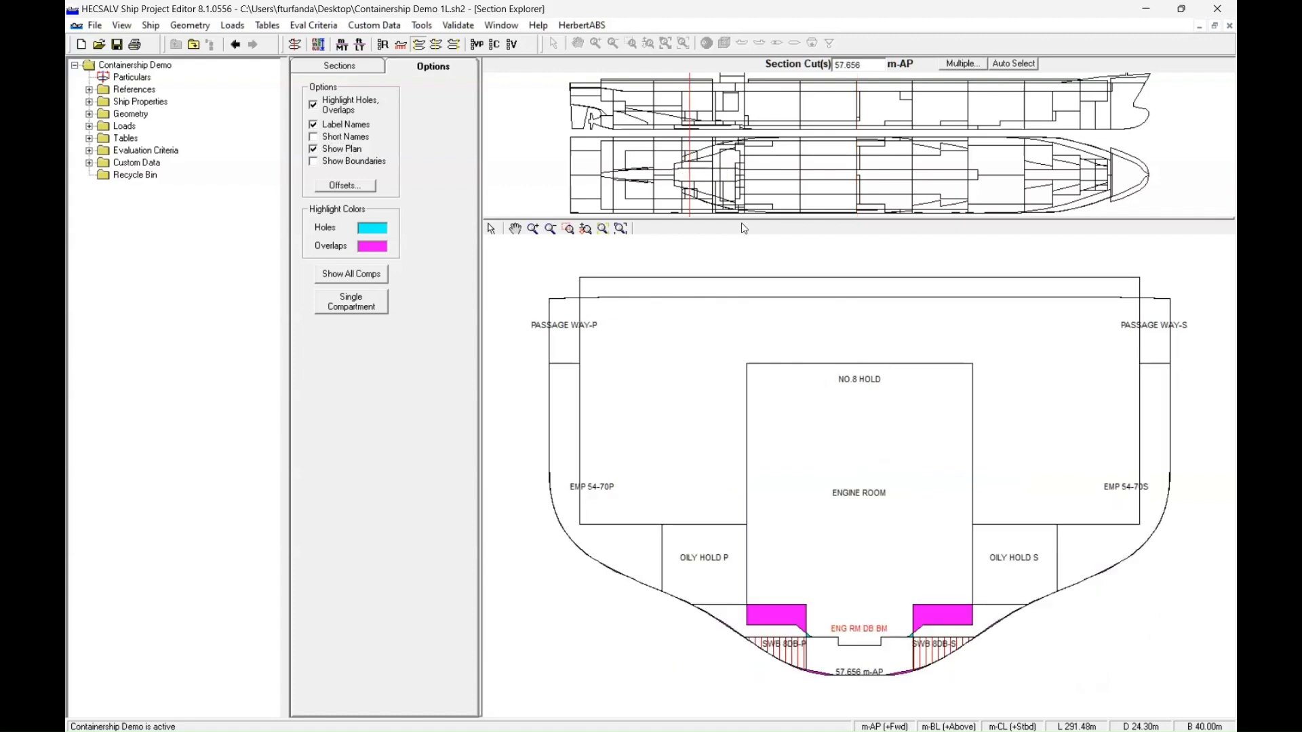
mouse_move(956, 635)
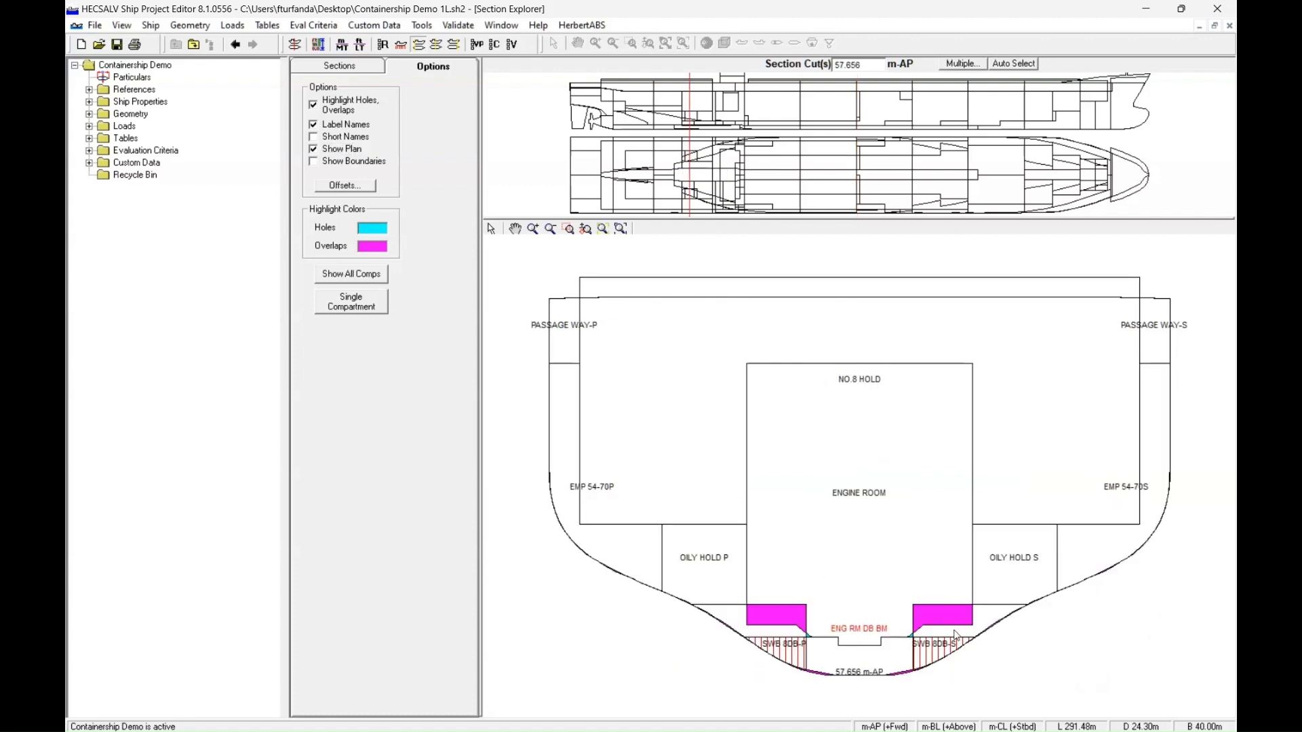
mouse_move(897, 620)
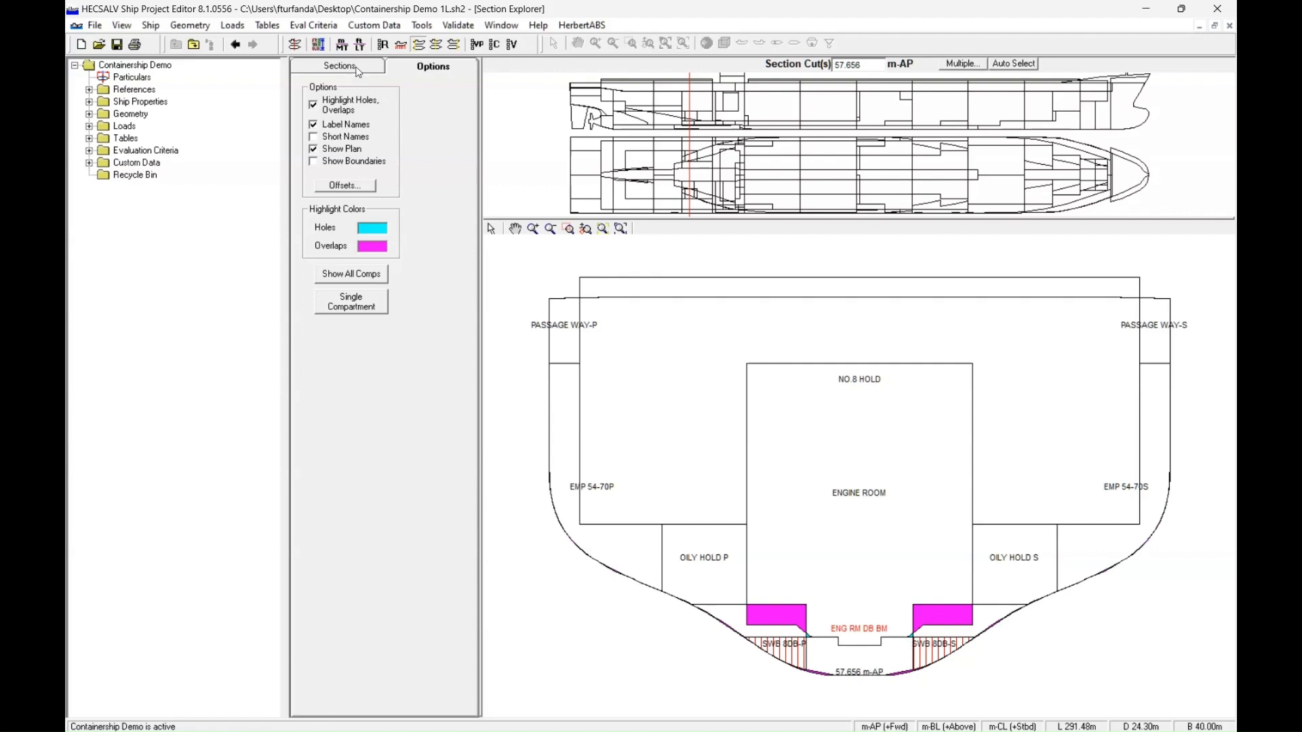
Step: In the Sections tree, expand Compartments at 57.656 m-AP and outline ENGINE ROOM then ENG RM DB BM
left_click(339, 66)
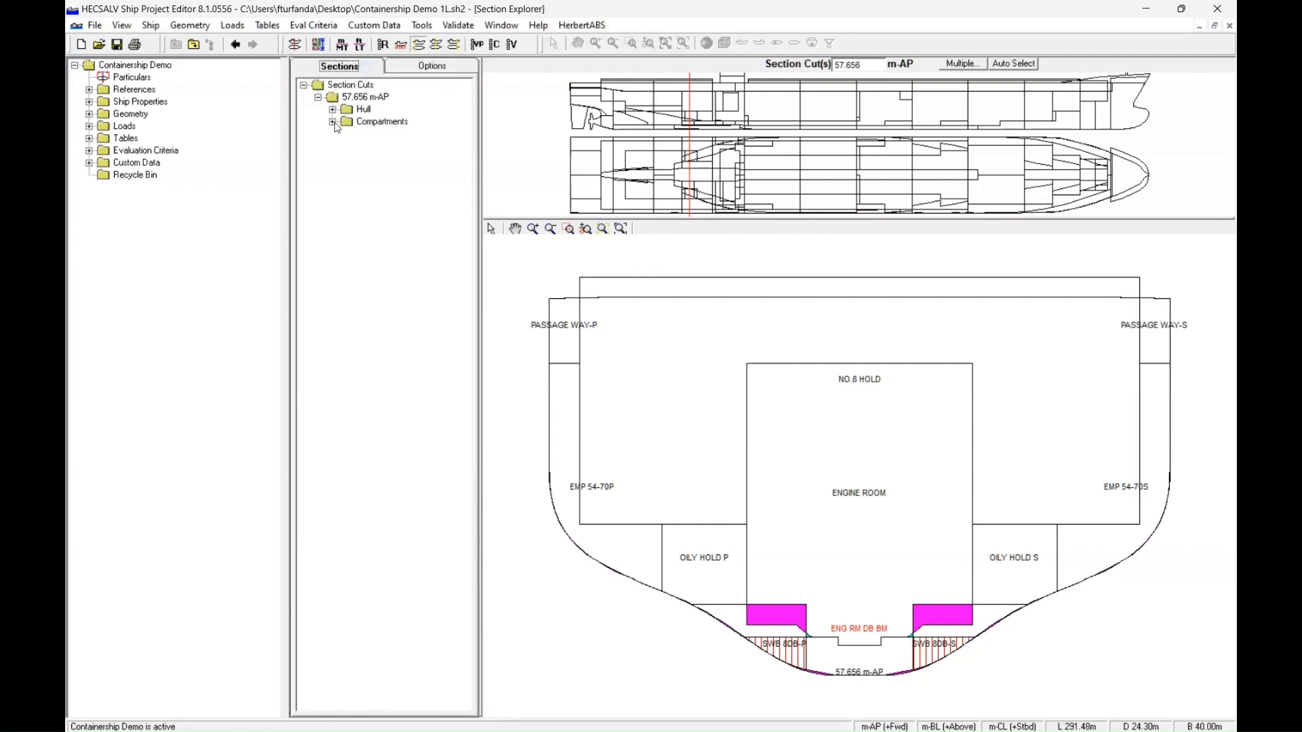
left_click(335, 120)
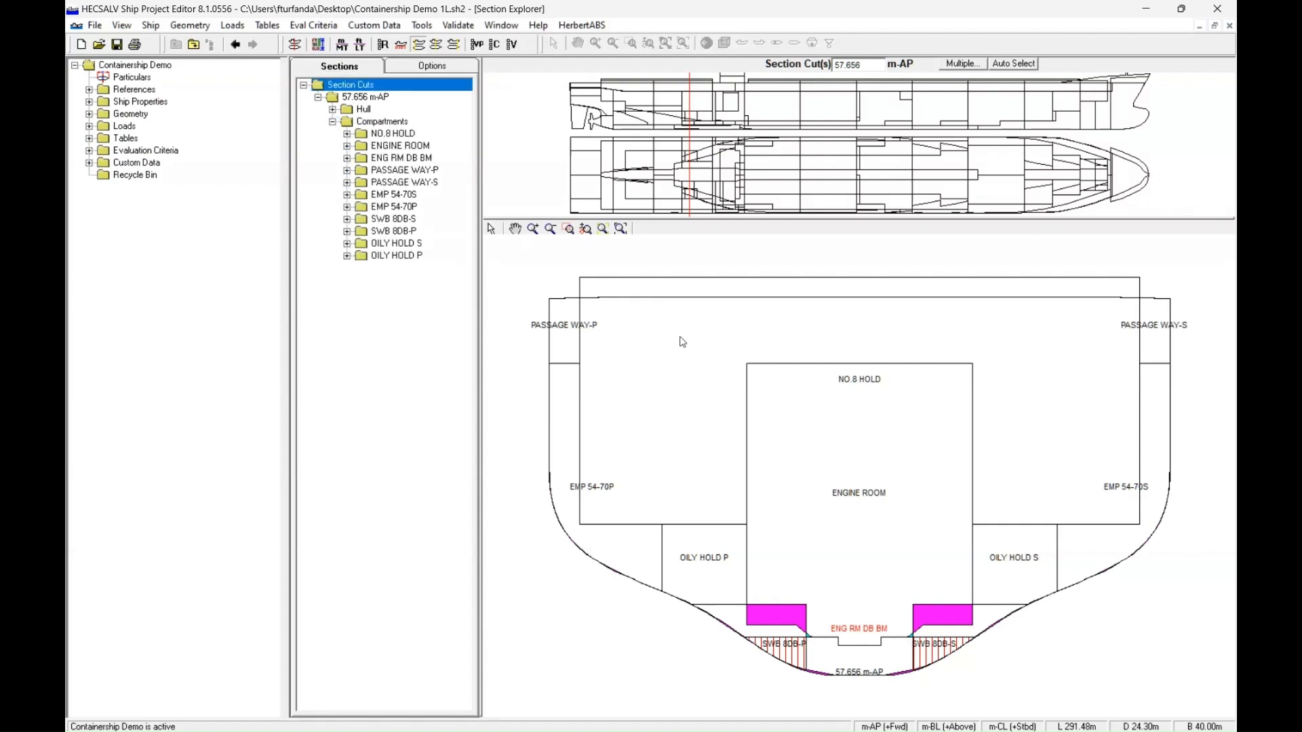
mouse_move(811, 628)
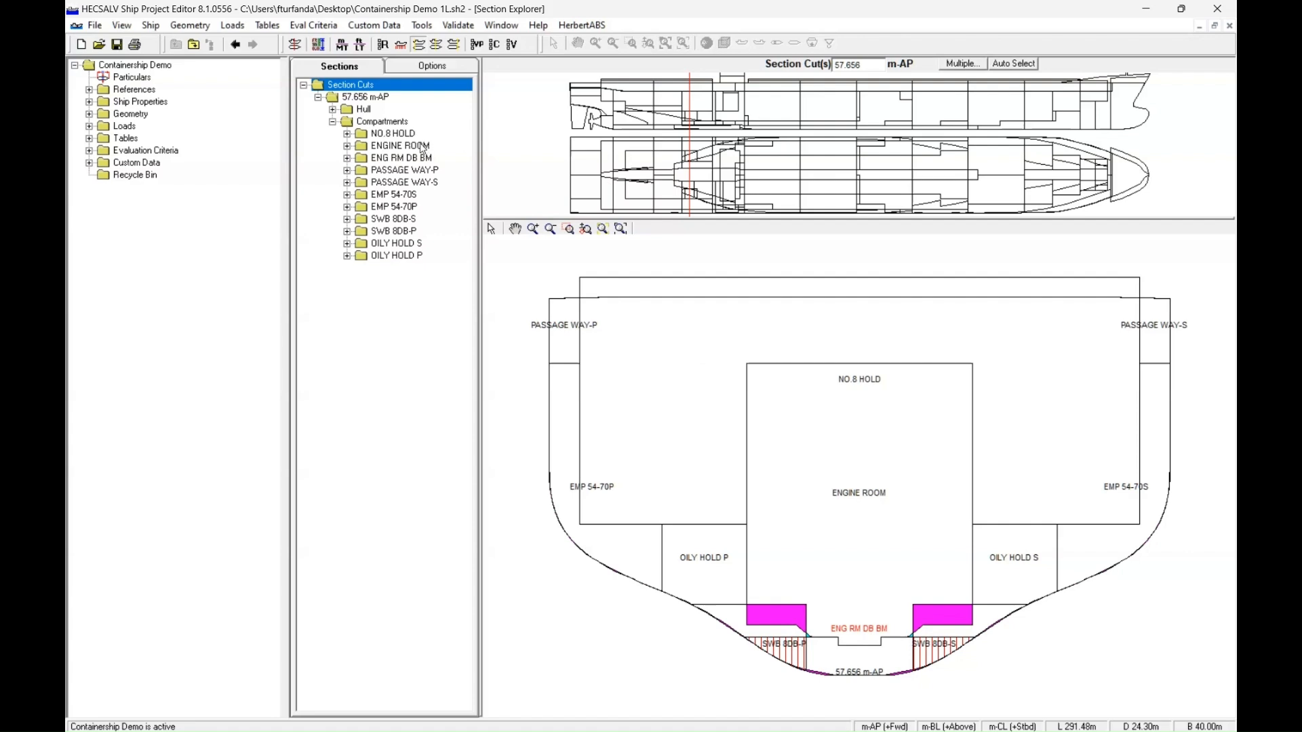
left_click(400, 145)
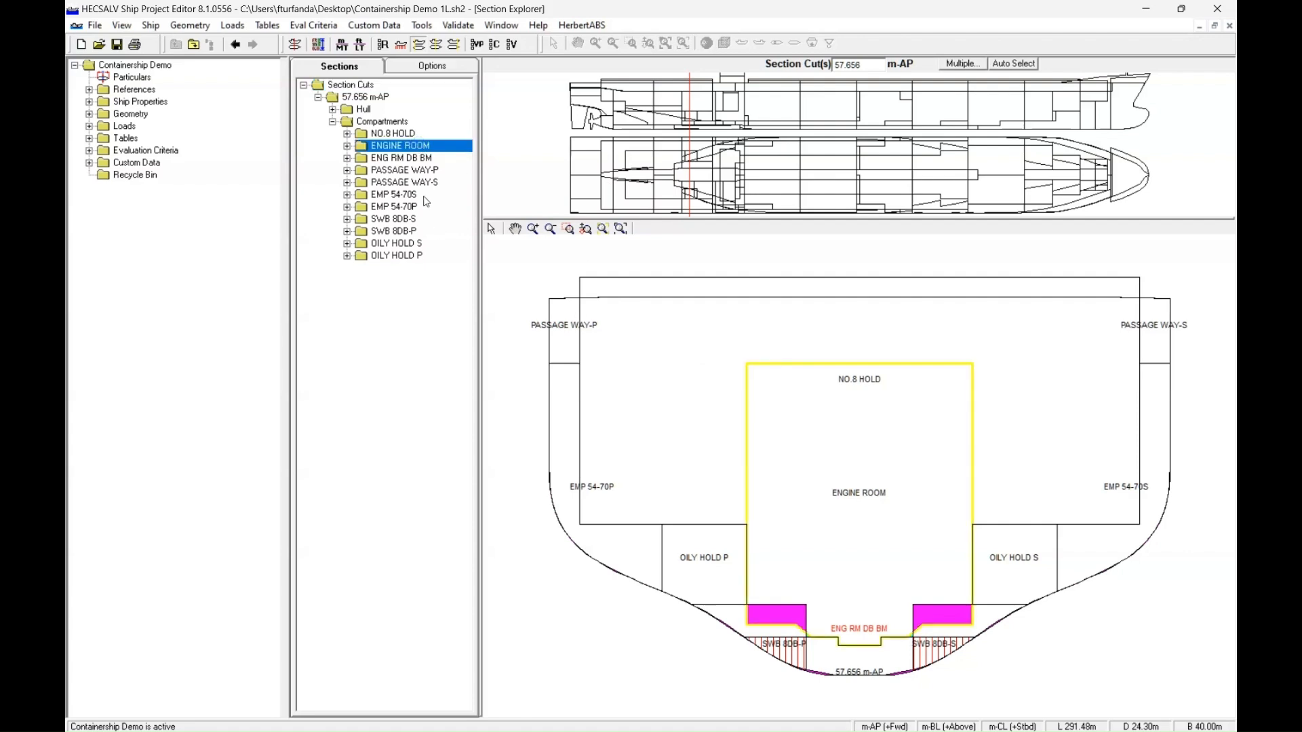
mouse_move(912, 617)
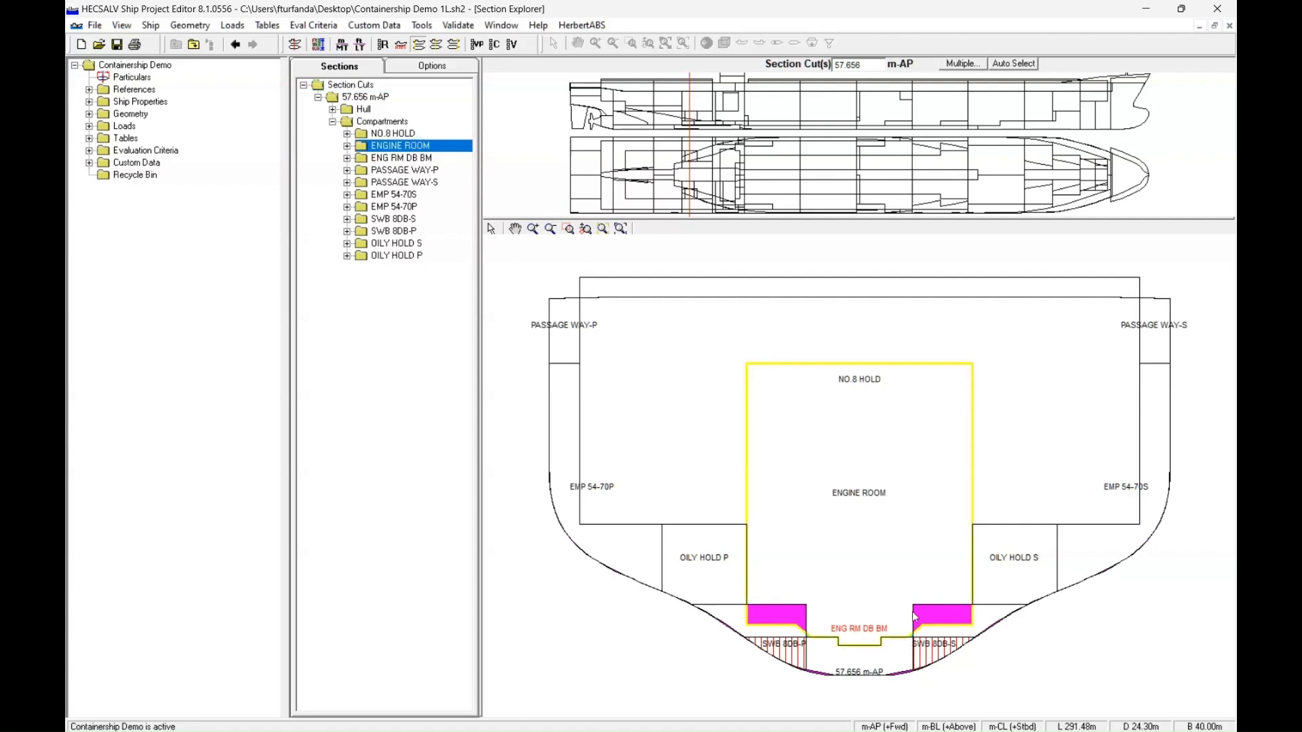
mouse_move(845, 639)
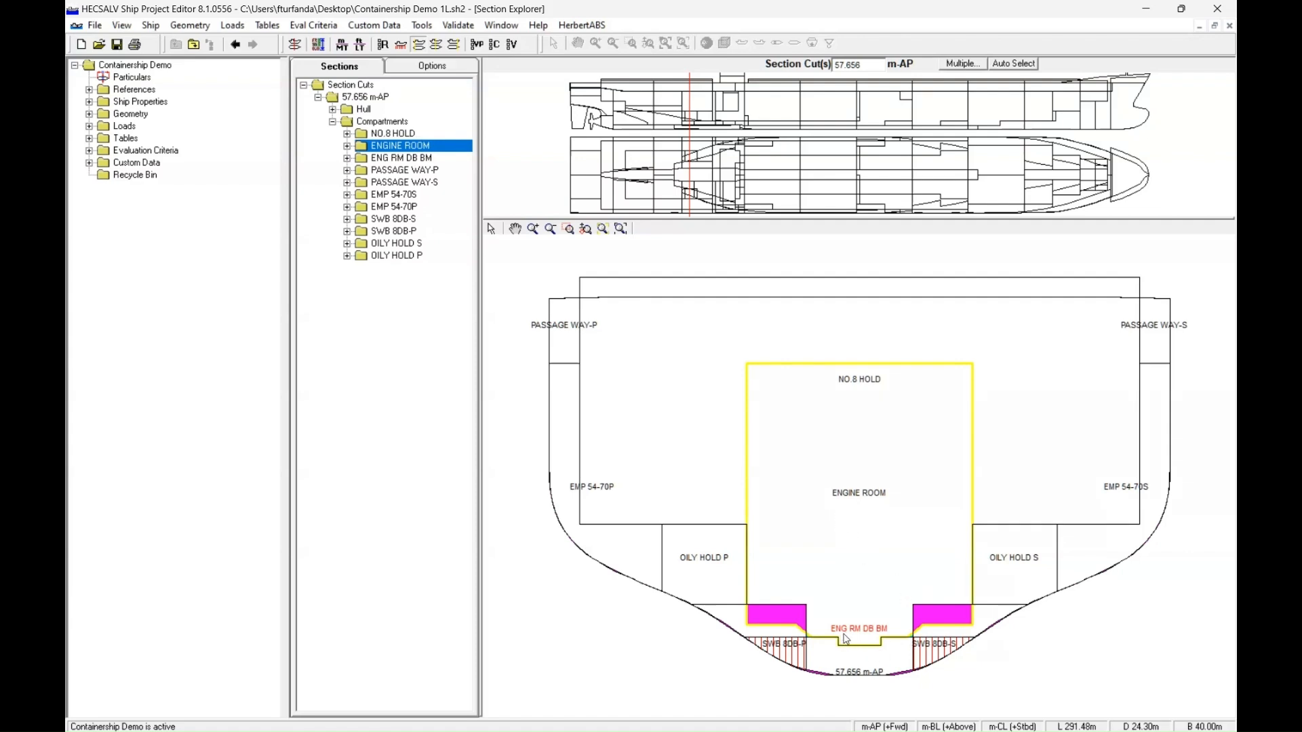
mouse_move(955, 628)
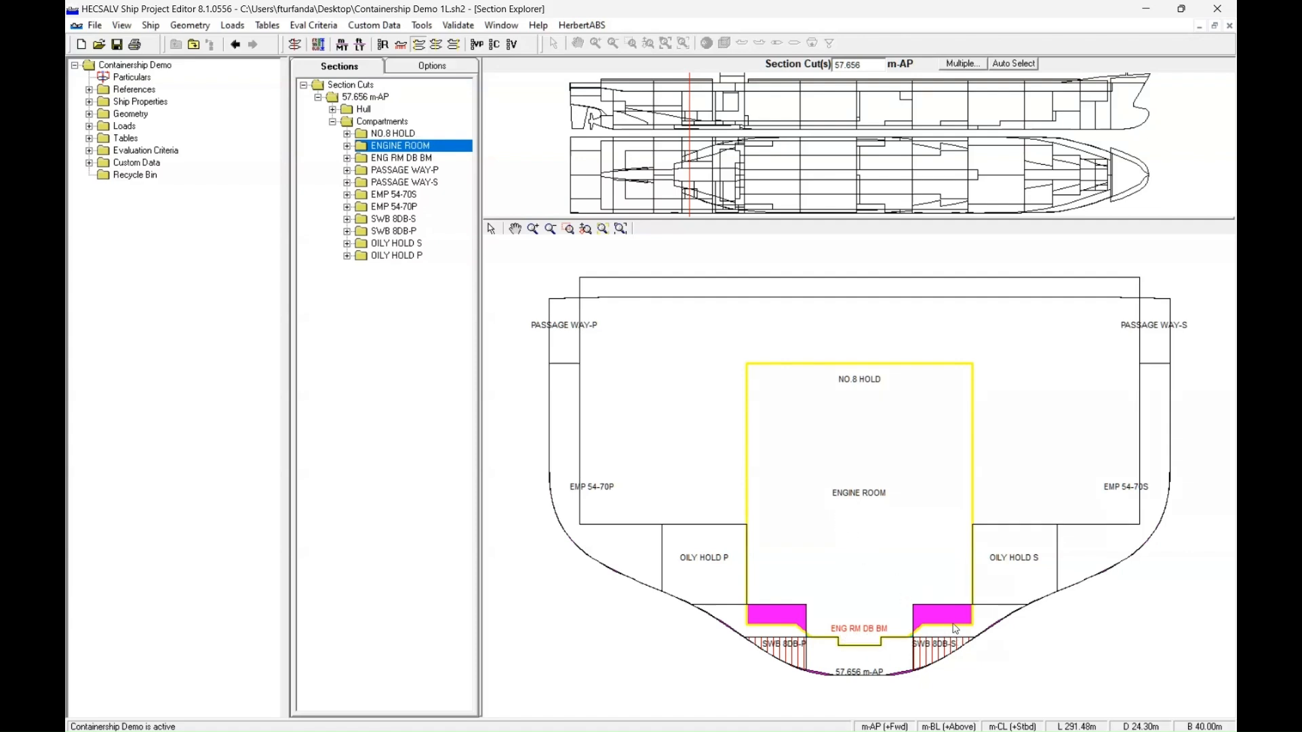
mouse_move(629, 76)
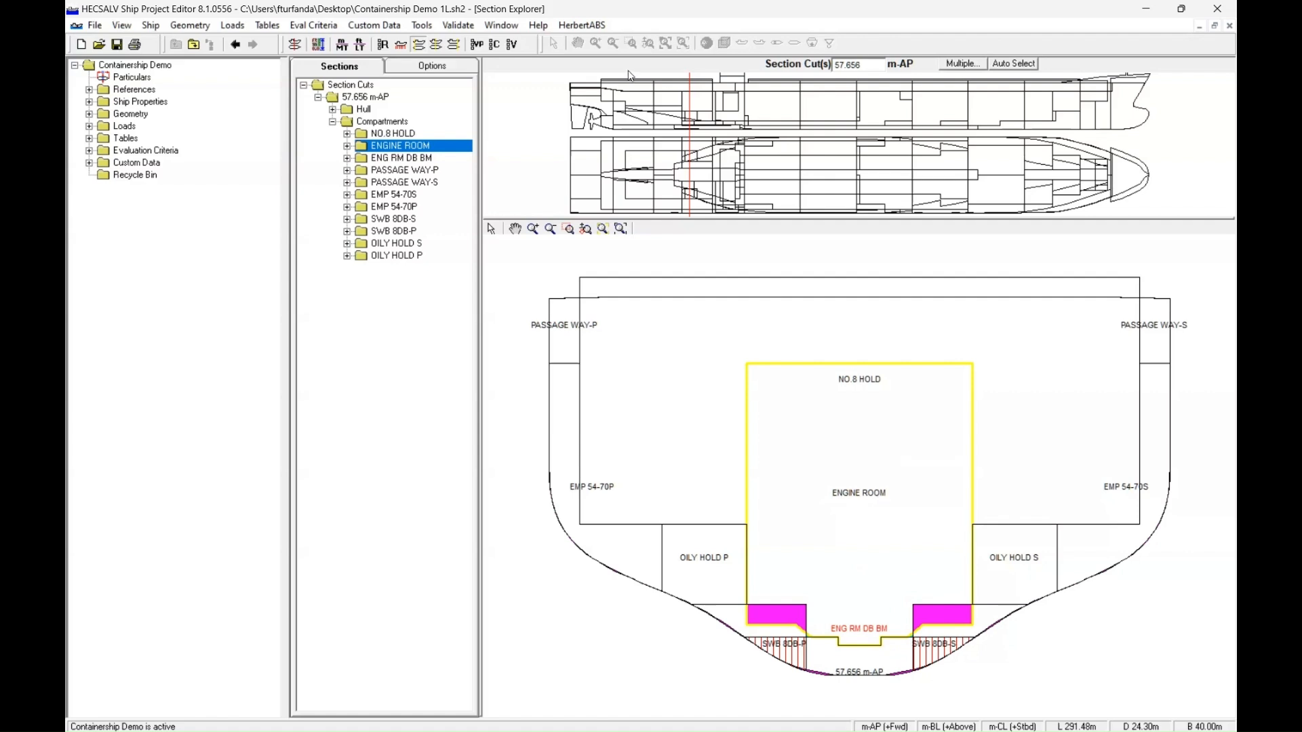
left_click(401, 157)
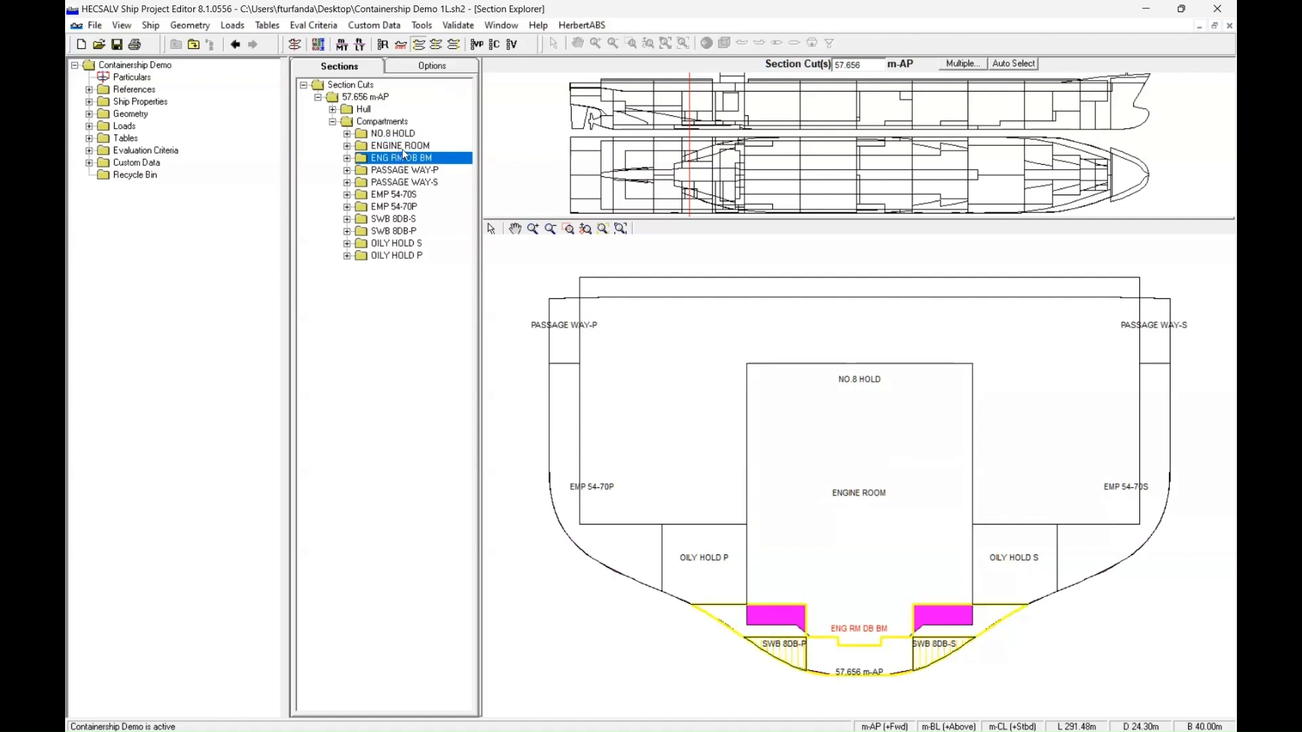
Step: Alternate between ENGINE ROOM and ENG RM DB BM again, ending with the cut at 46.809 m-AP
left_click(398, 145)
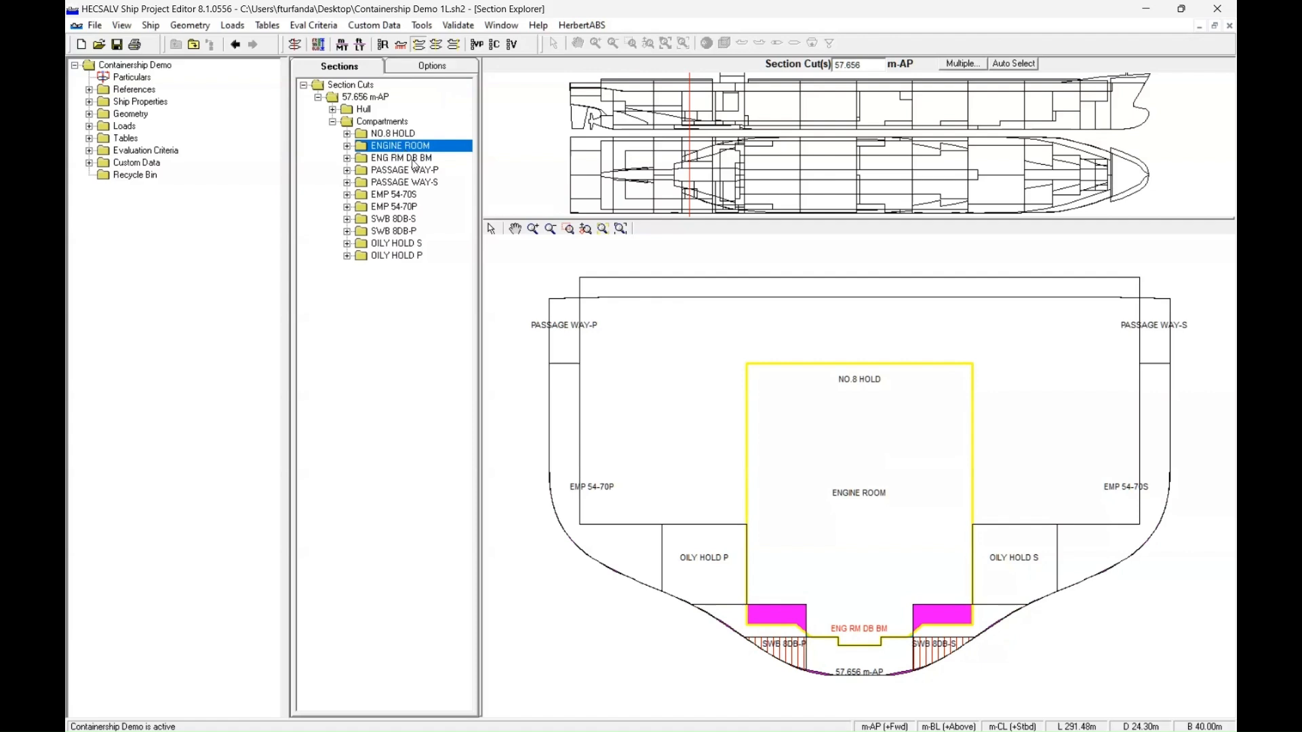
left_click(401, 157)
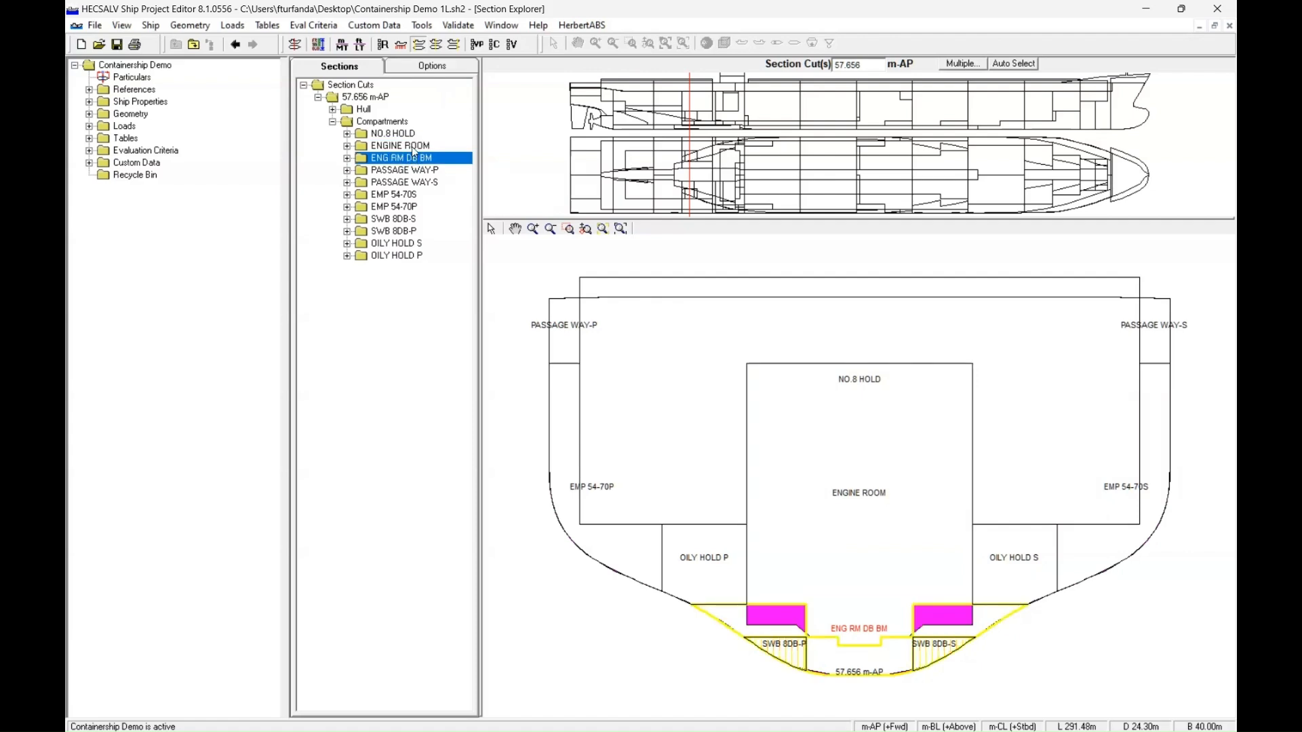
left_click(399, 145)
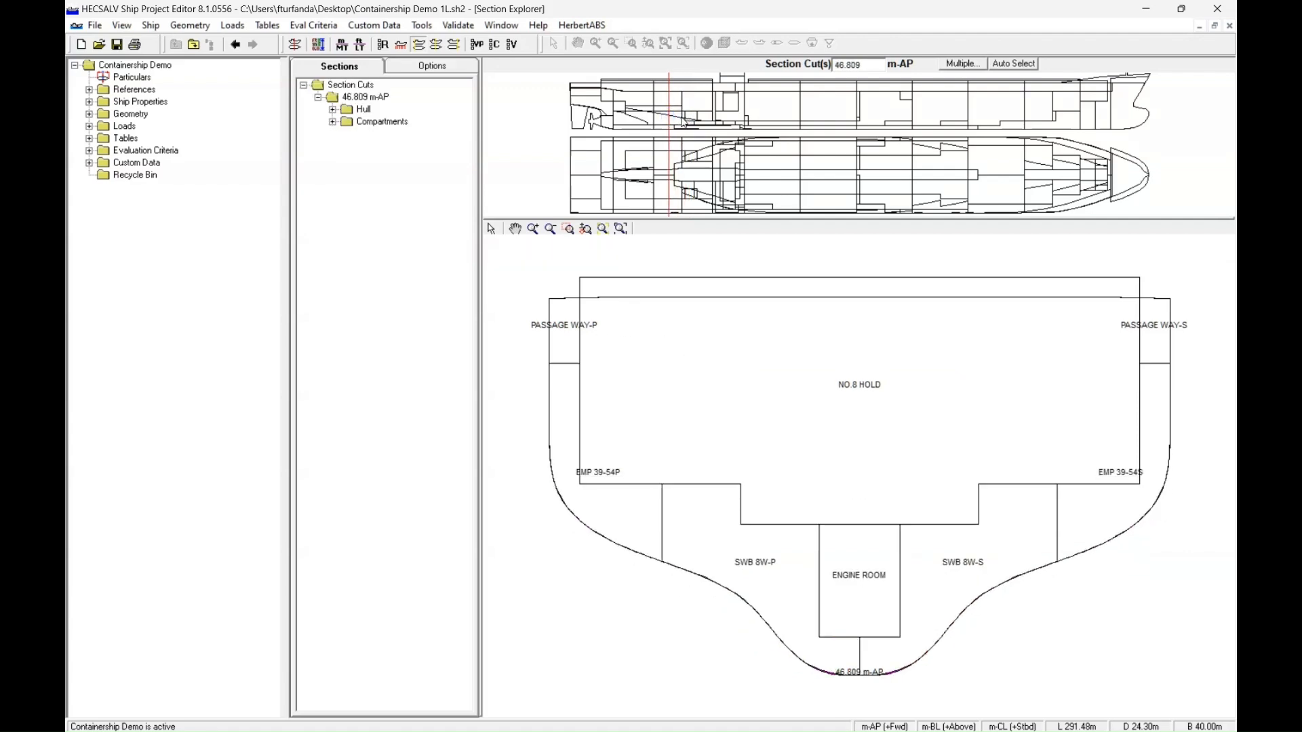
Step: Move the section cut to 55.647 m-AP and return to the Options display settings
left_click(698, 117)
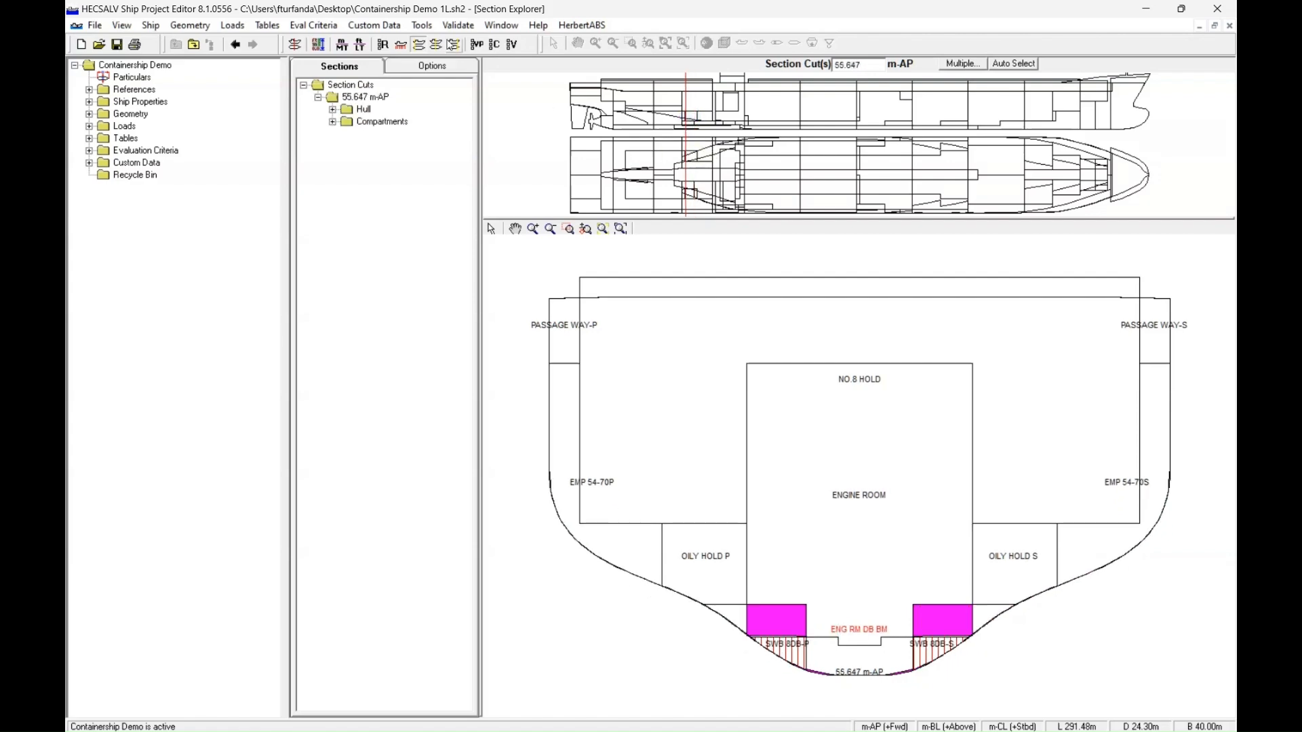
left_click(431, 65)
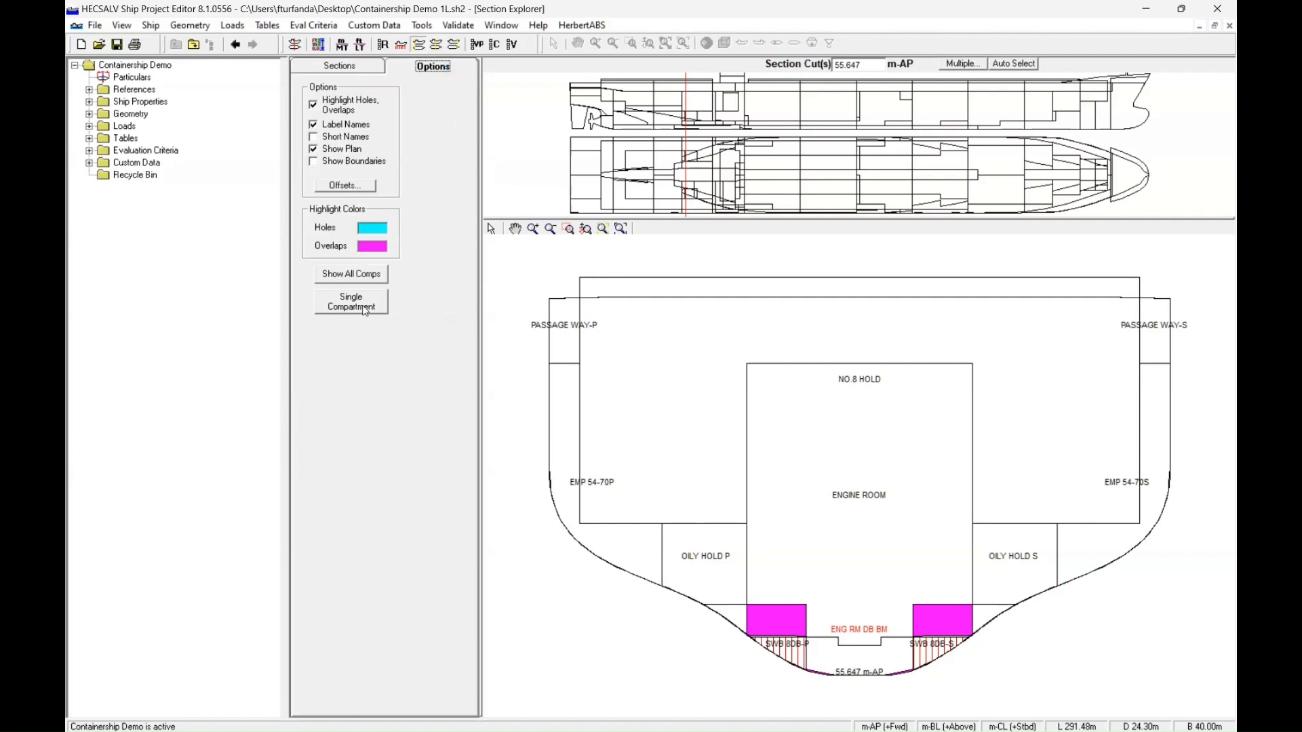
Step: Use Single Compartment to display only ENGINE ROOM at 55.647 m-AP
left_click(349, 301)
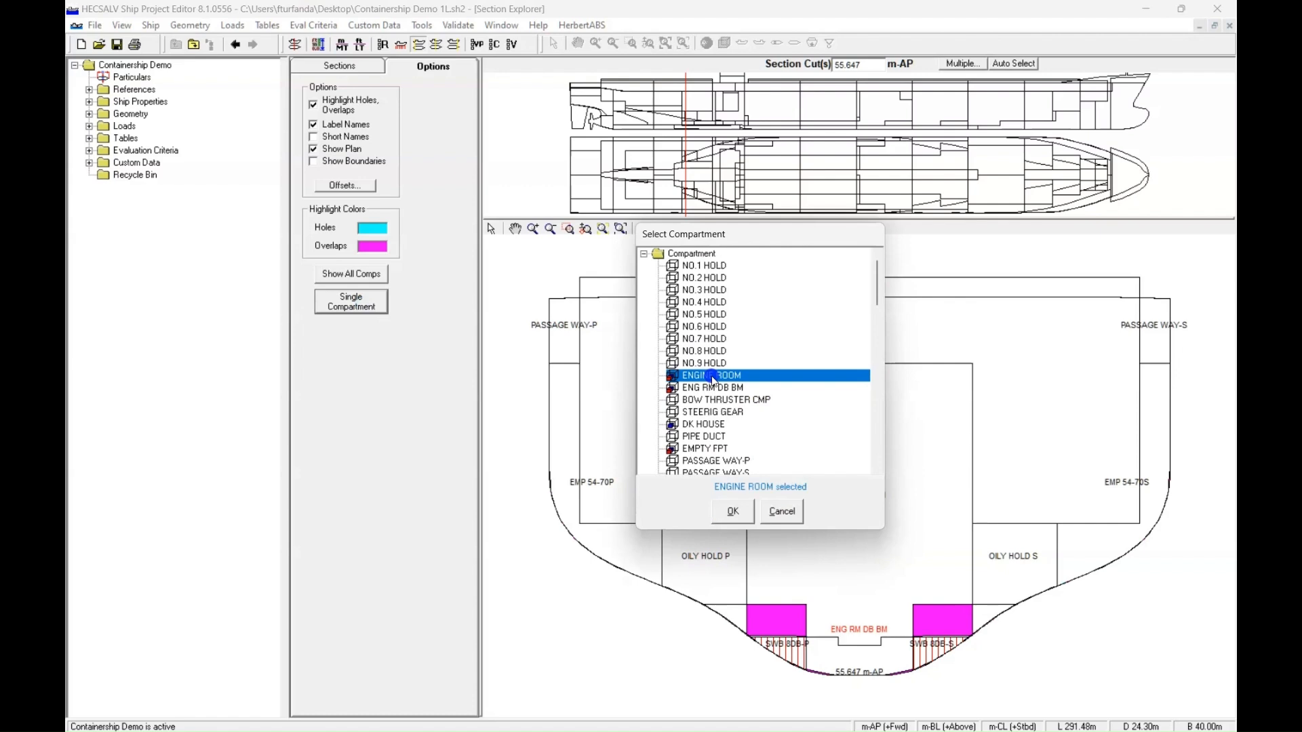
mouse_move(734, 515)
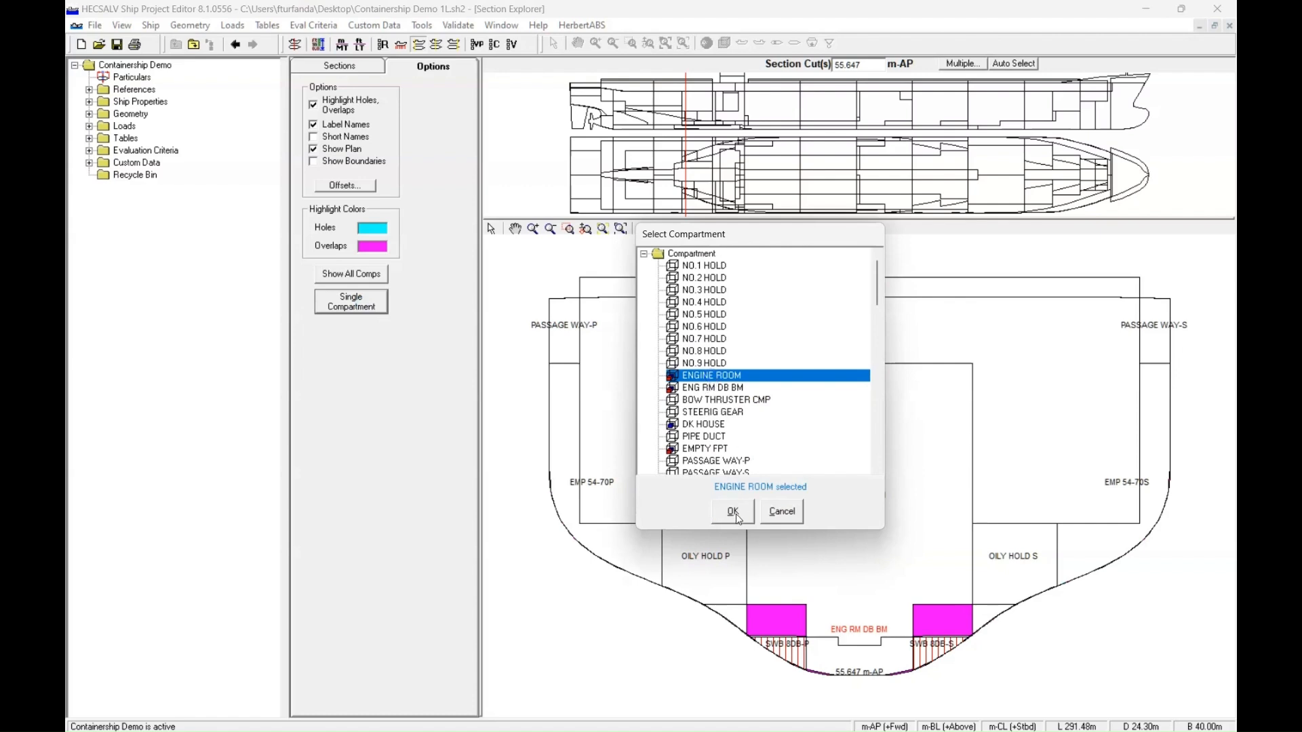
left_click(732, 511)
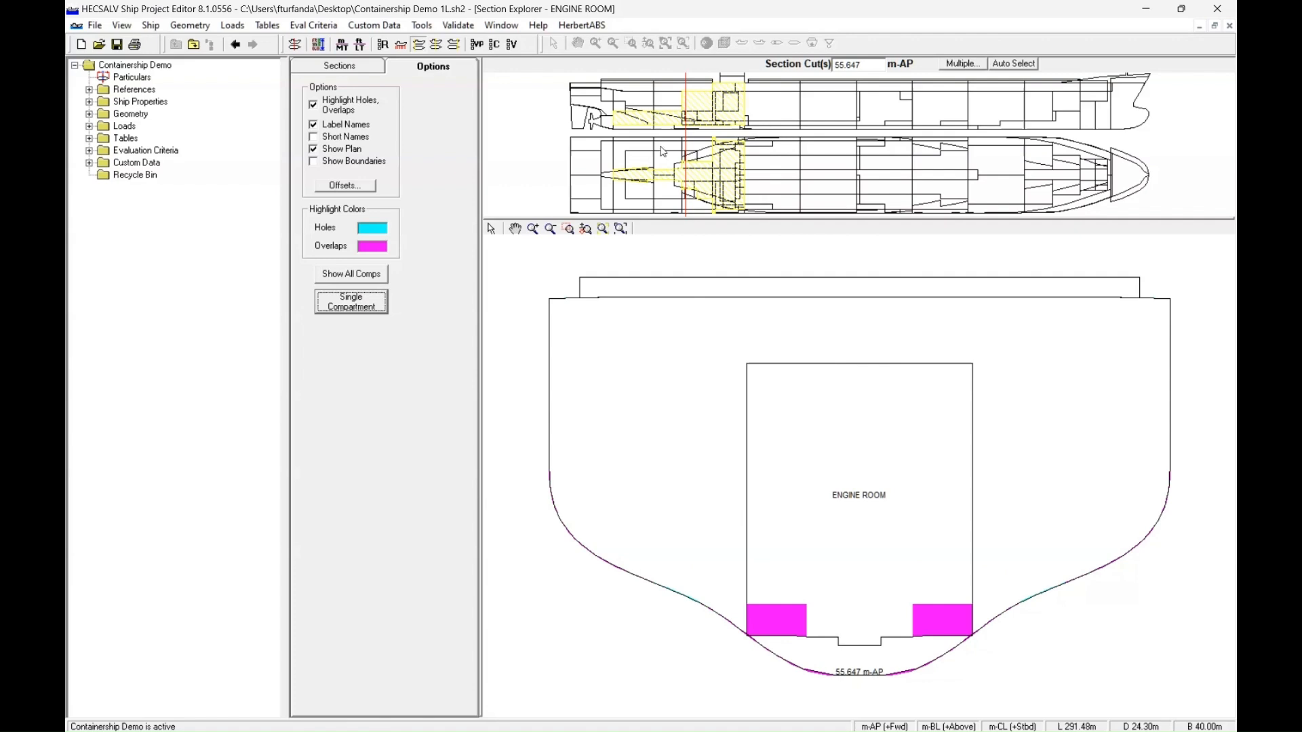
mouse_move(771, 148)
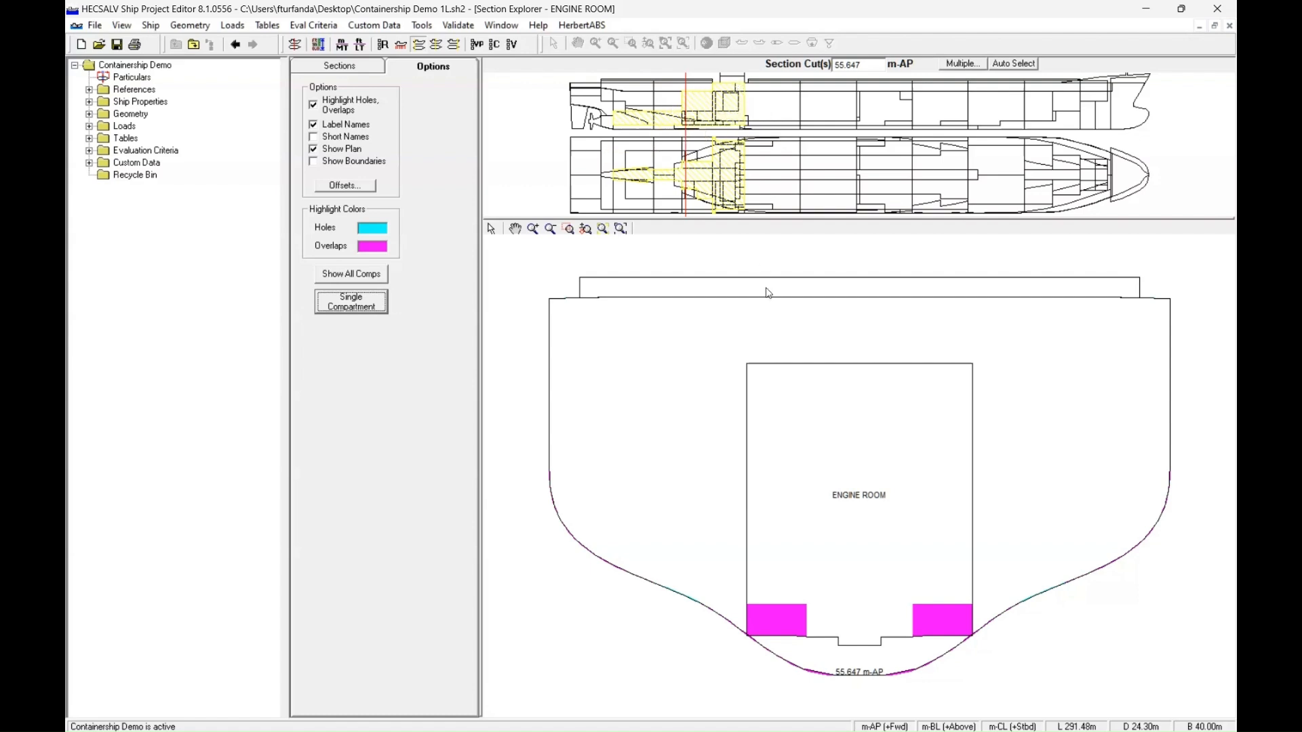
mouse_move(821, 361)
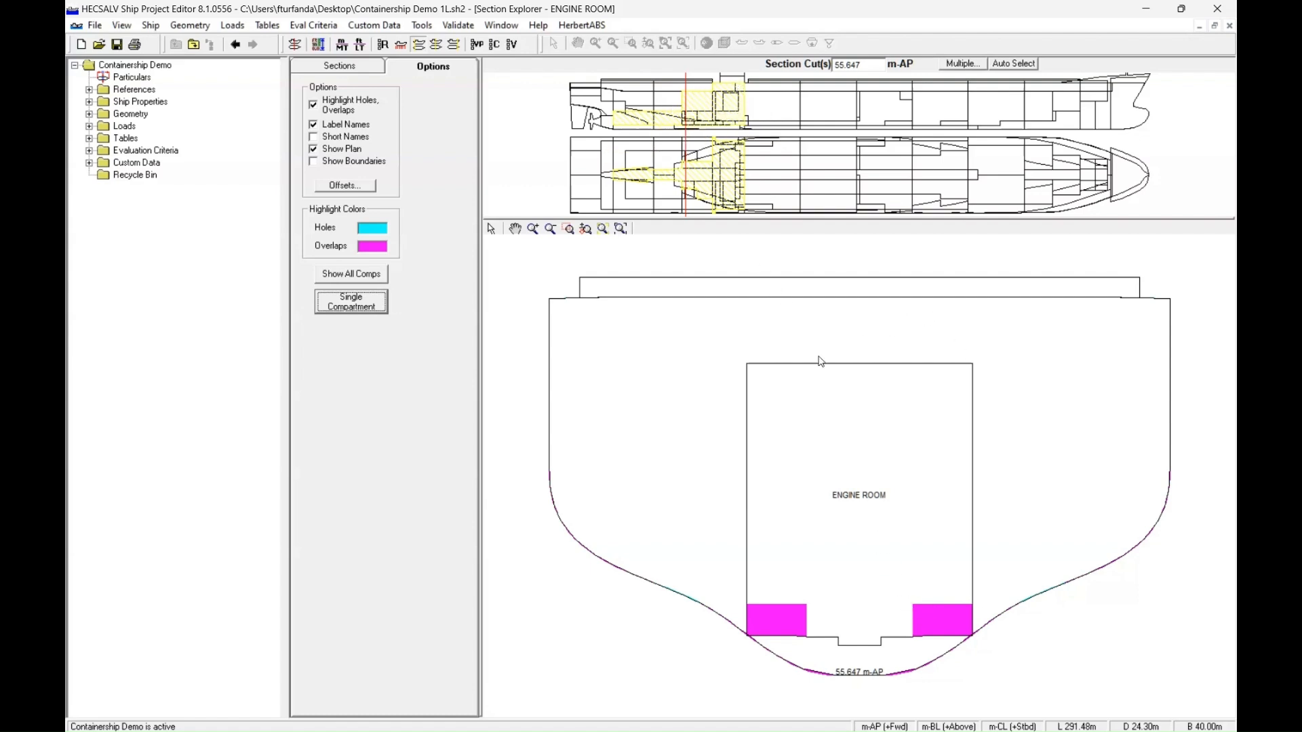
mouse_move(715, 175)
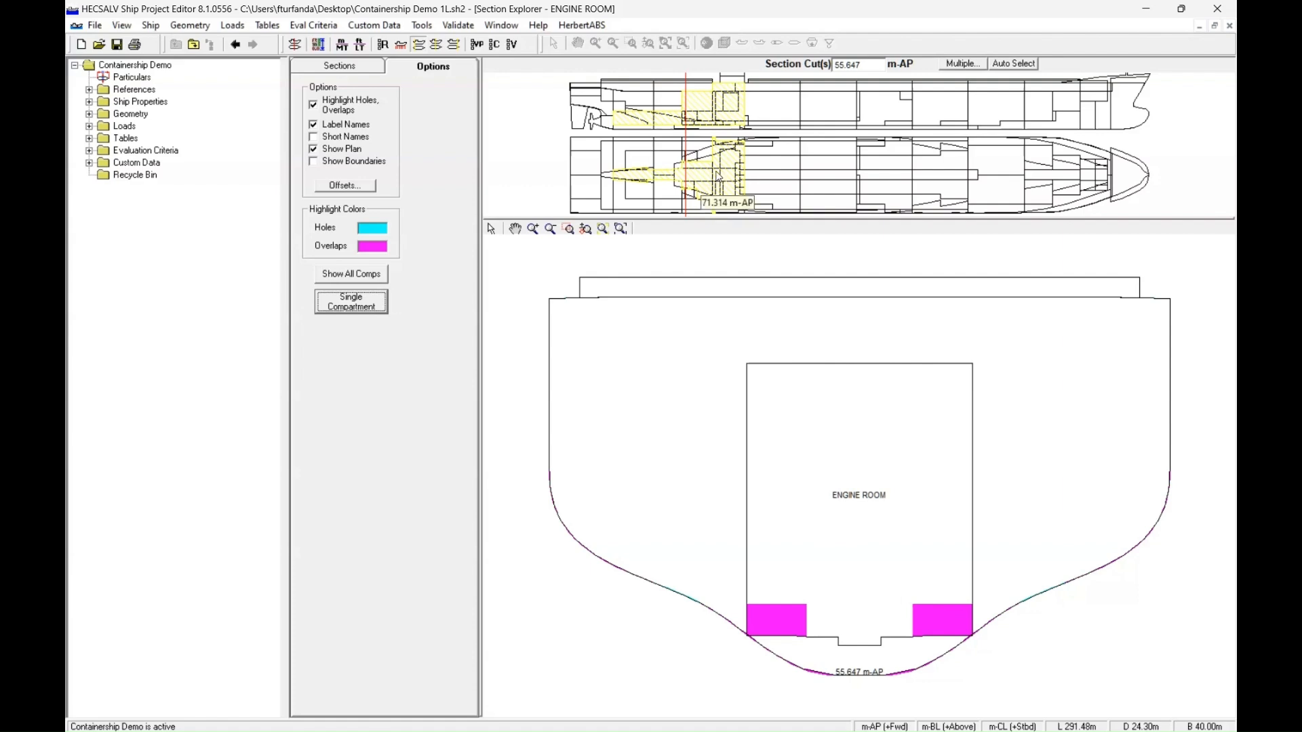
Step: Shift the cut to 56.451 m-AP and Show All Comps to restore every compartment
left_click(708, 175)
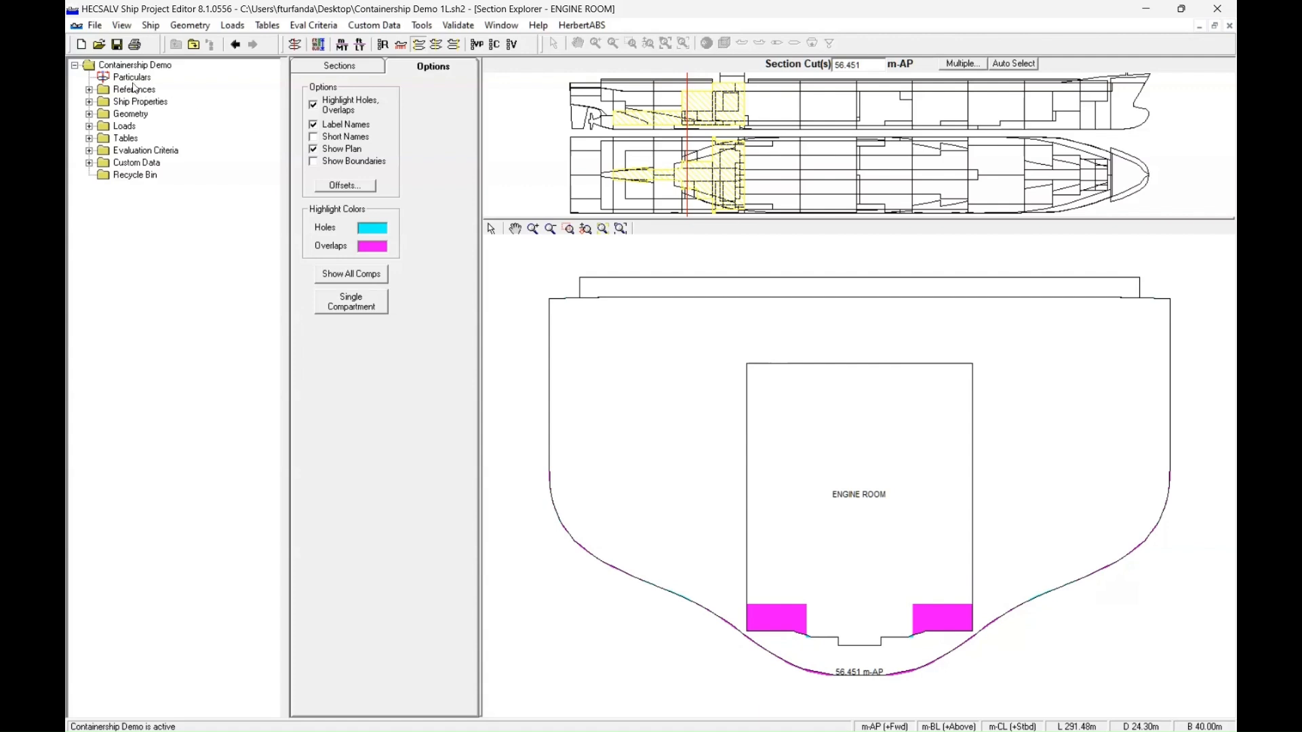
mouse_move(871, 474)
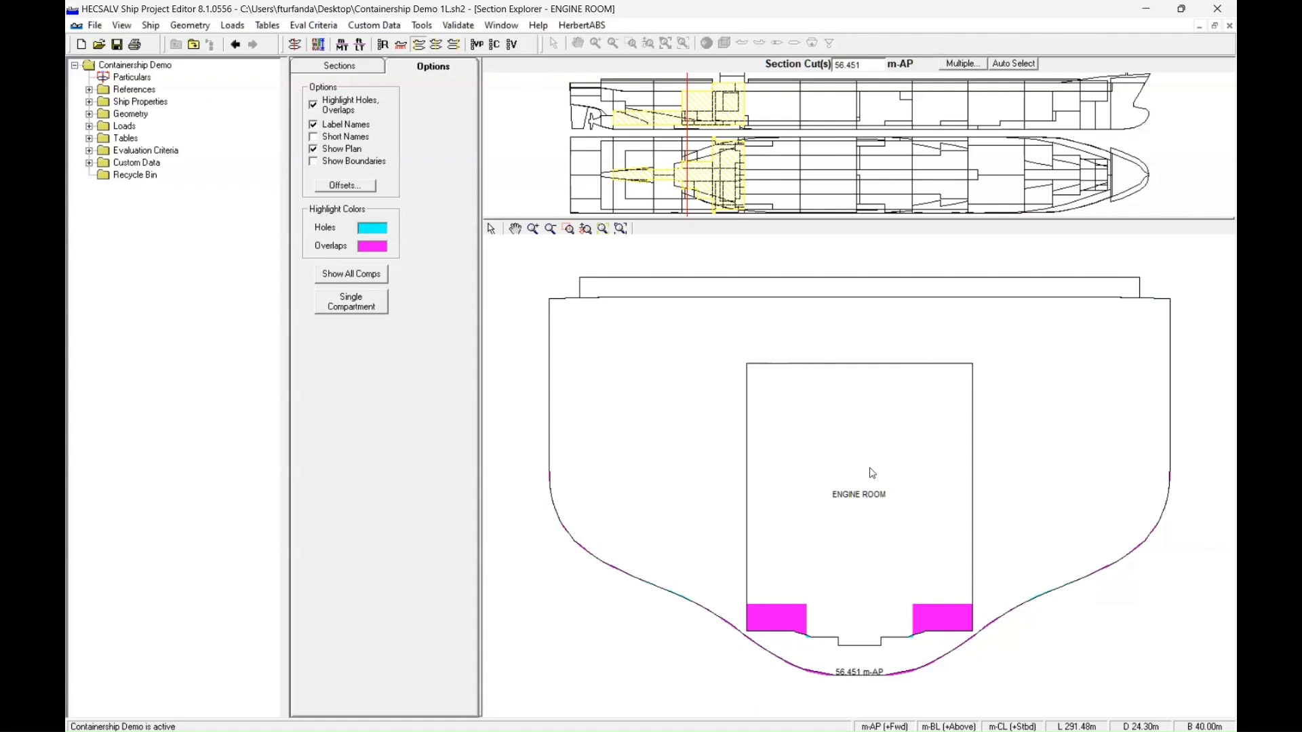
mouse_move(954, 232)
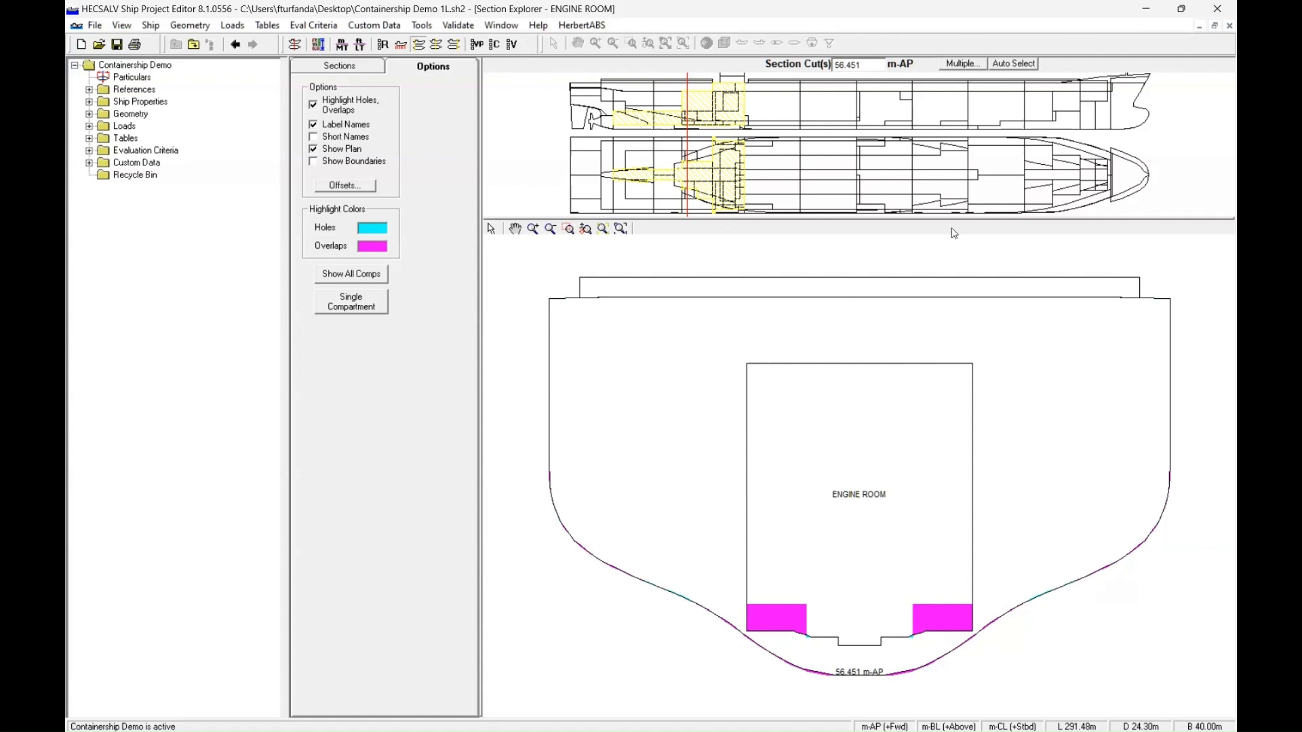
mouse_move(662, 382)
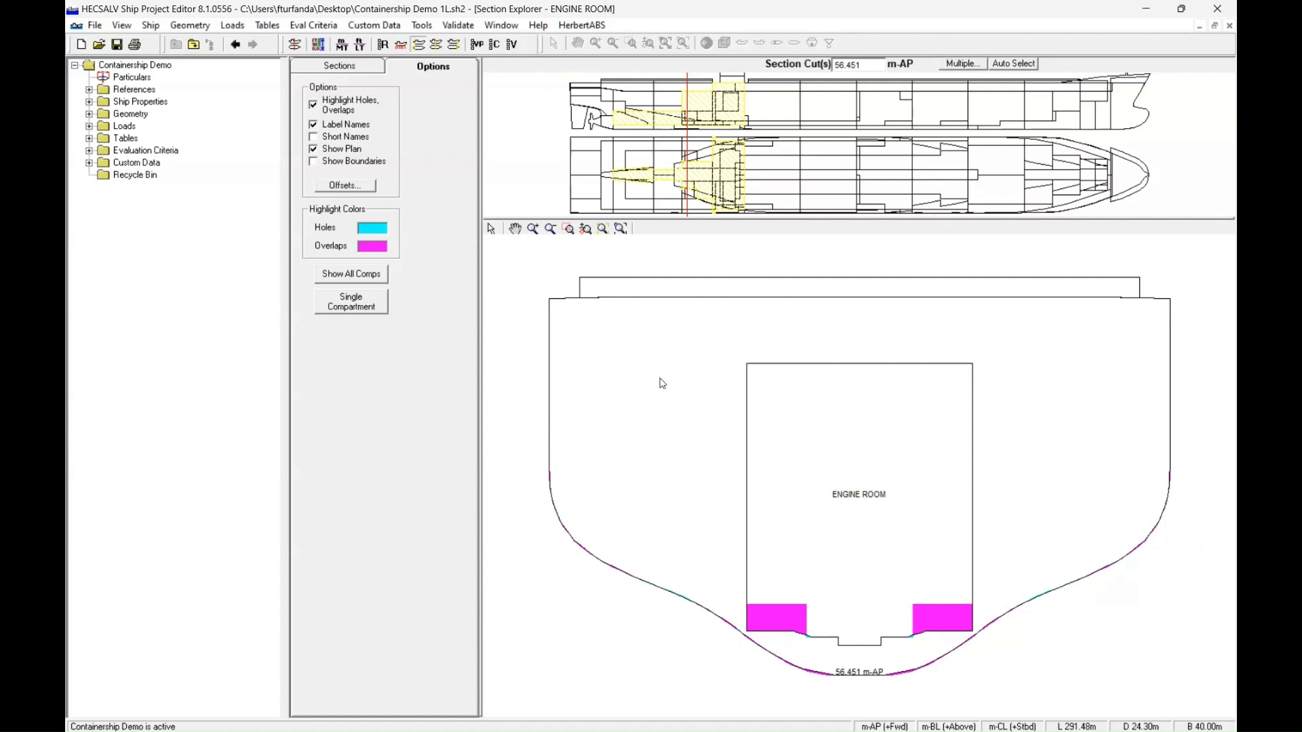
mouse_move(887, 164)
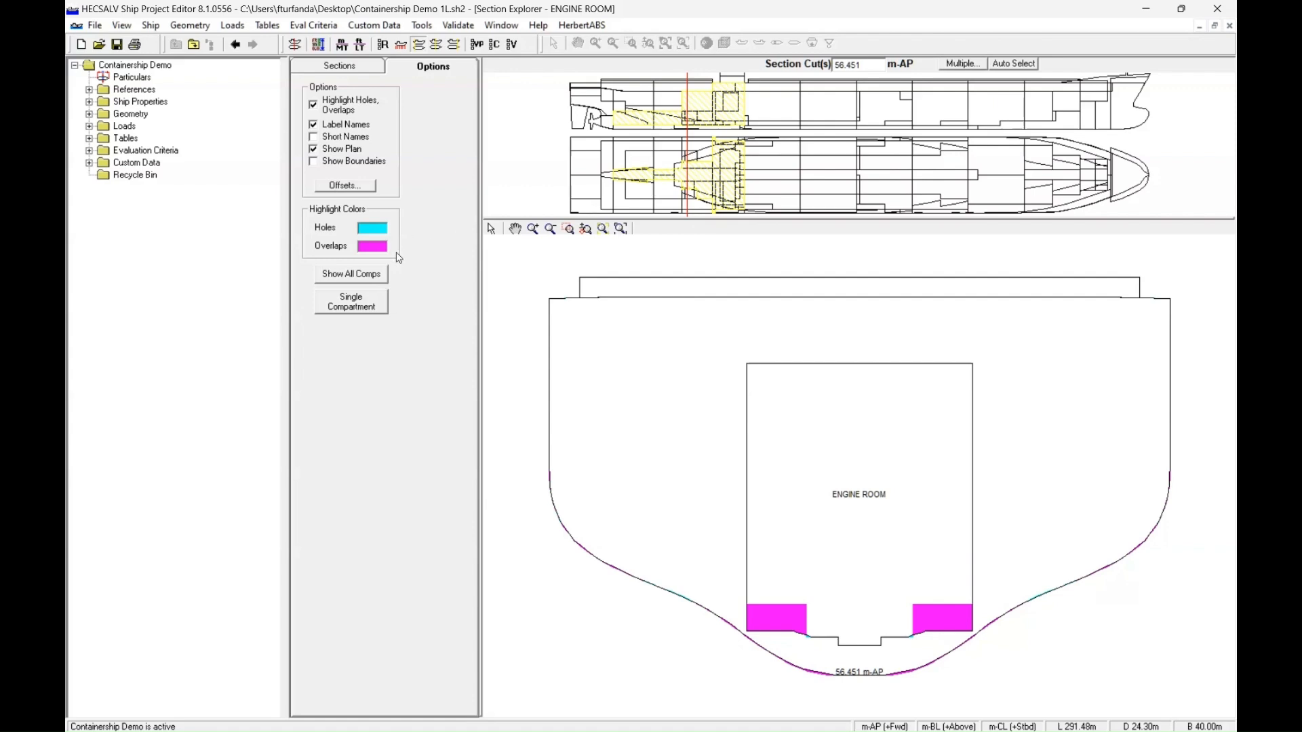
left_click(350, 274)
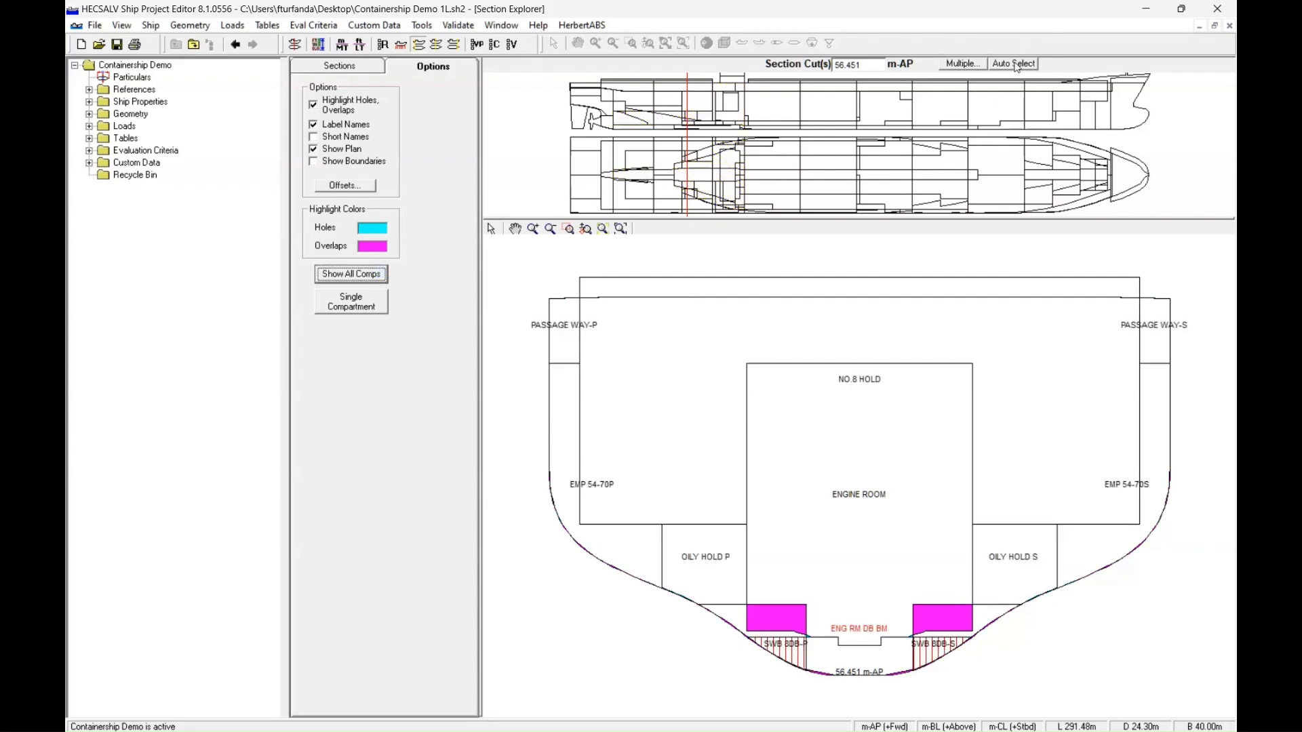
Step: Use Multiple... to display section cuts from 1.500 to 299.555 m-AP along the hull
left_click(1012, 64)
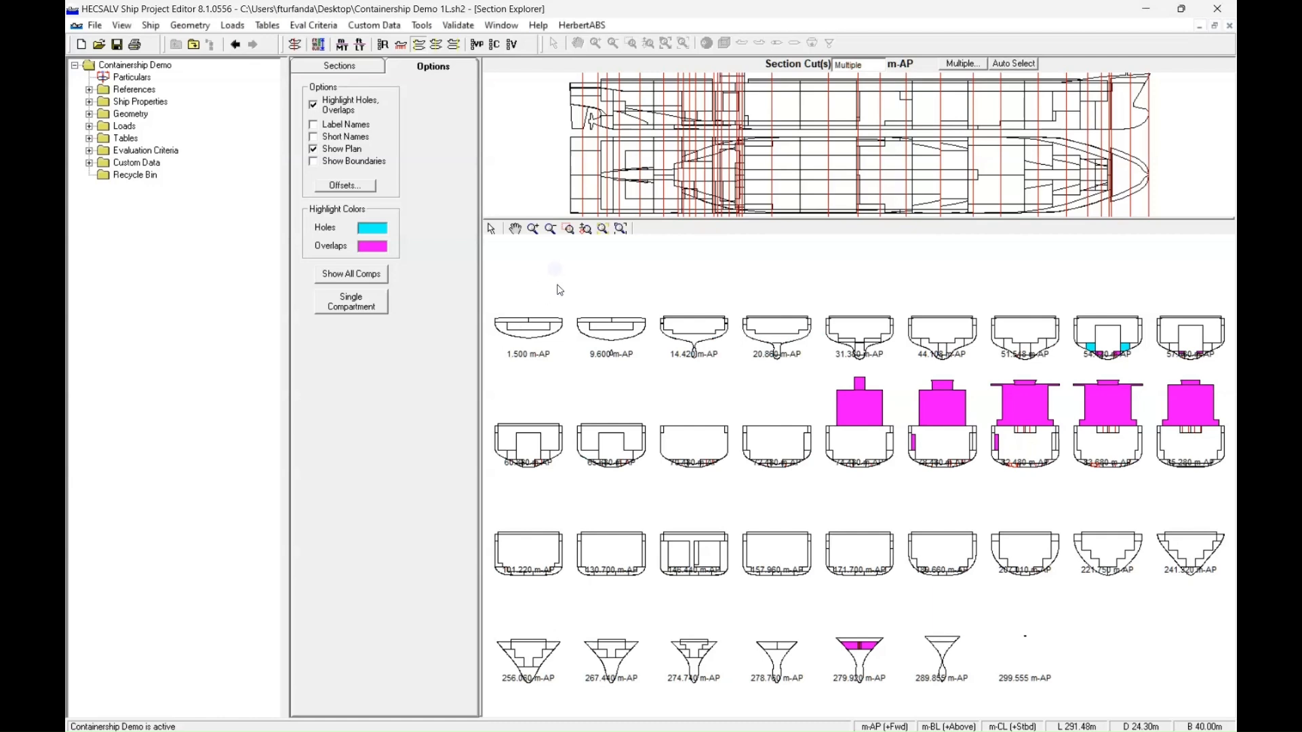
mouse_move(789, 324)
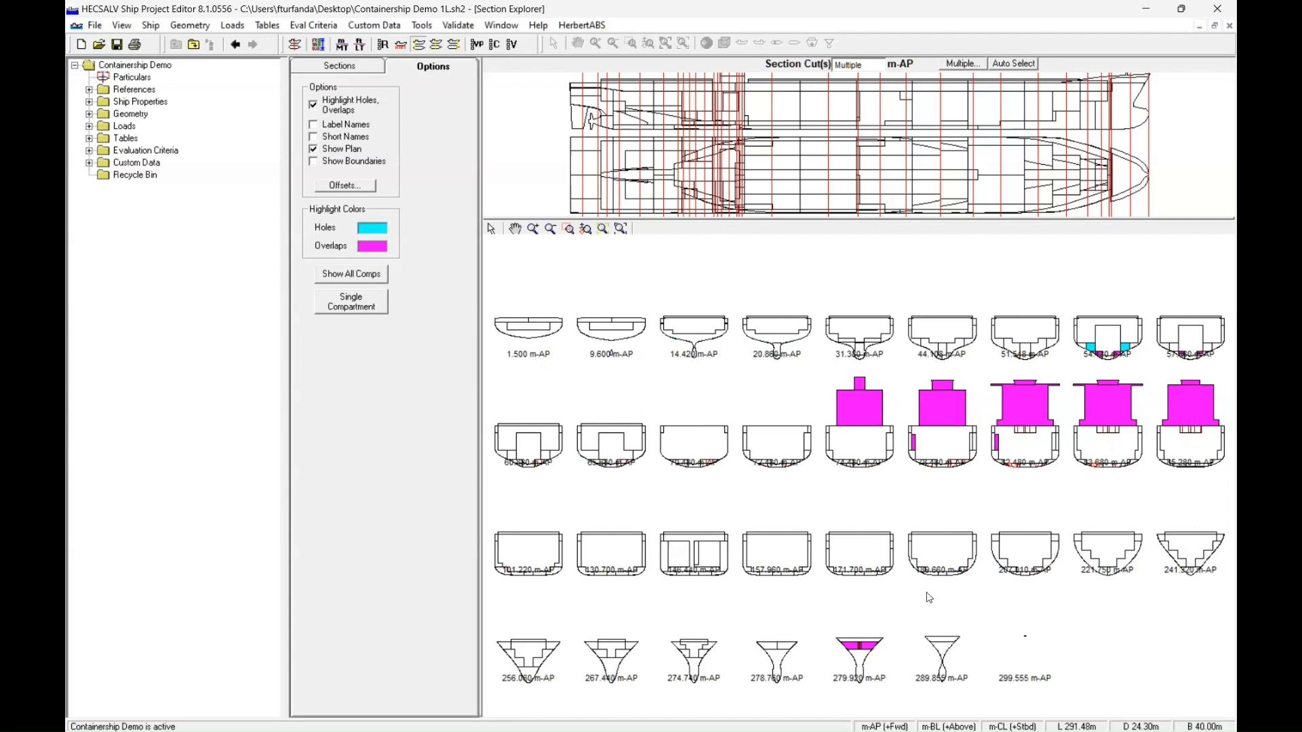
mouse_move(1096, 316)
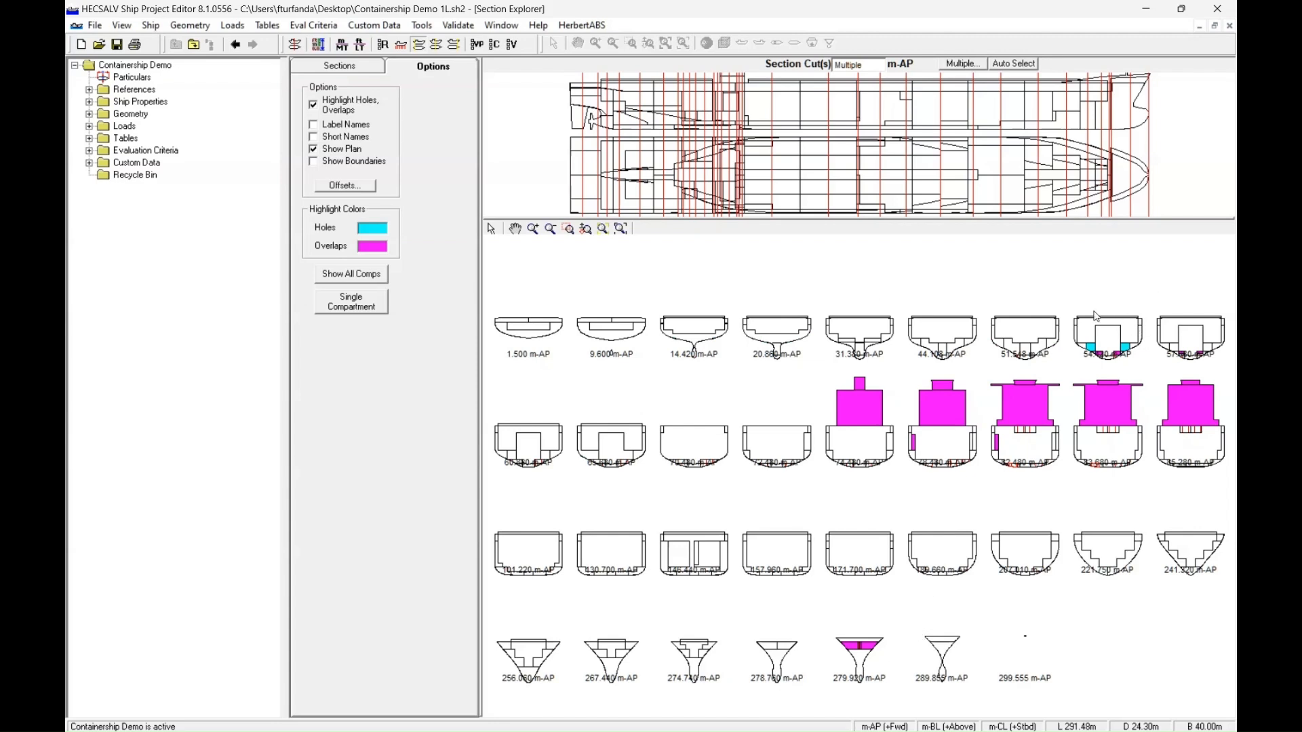
mouse_move(1025, 579)
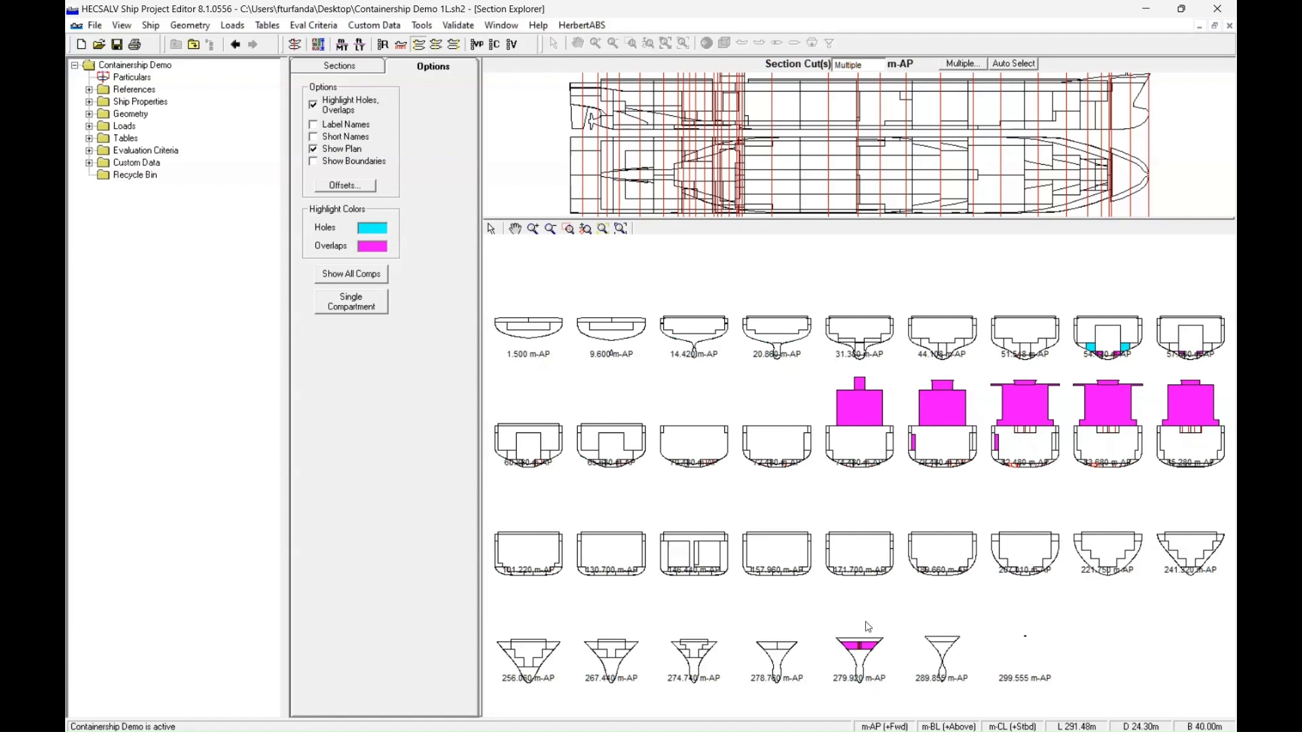
mouse_move(854, 688)
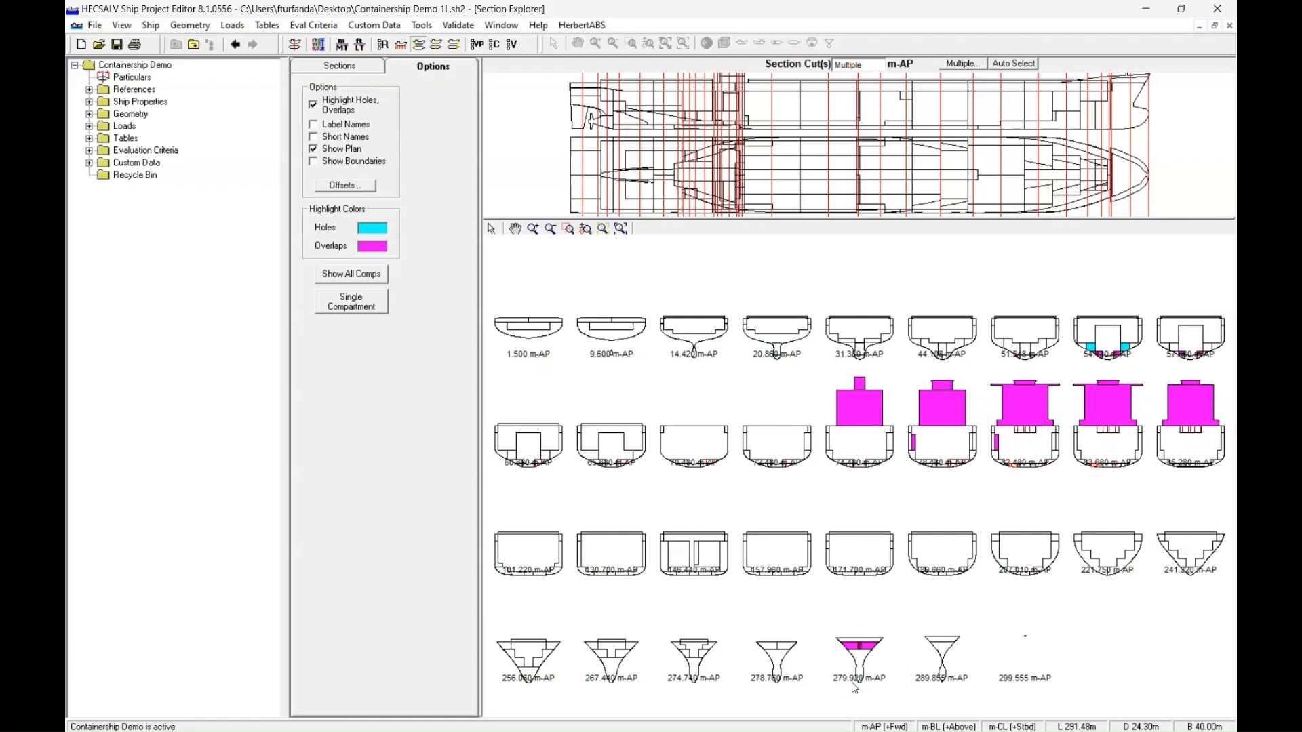
mouse_move(875, 684)
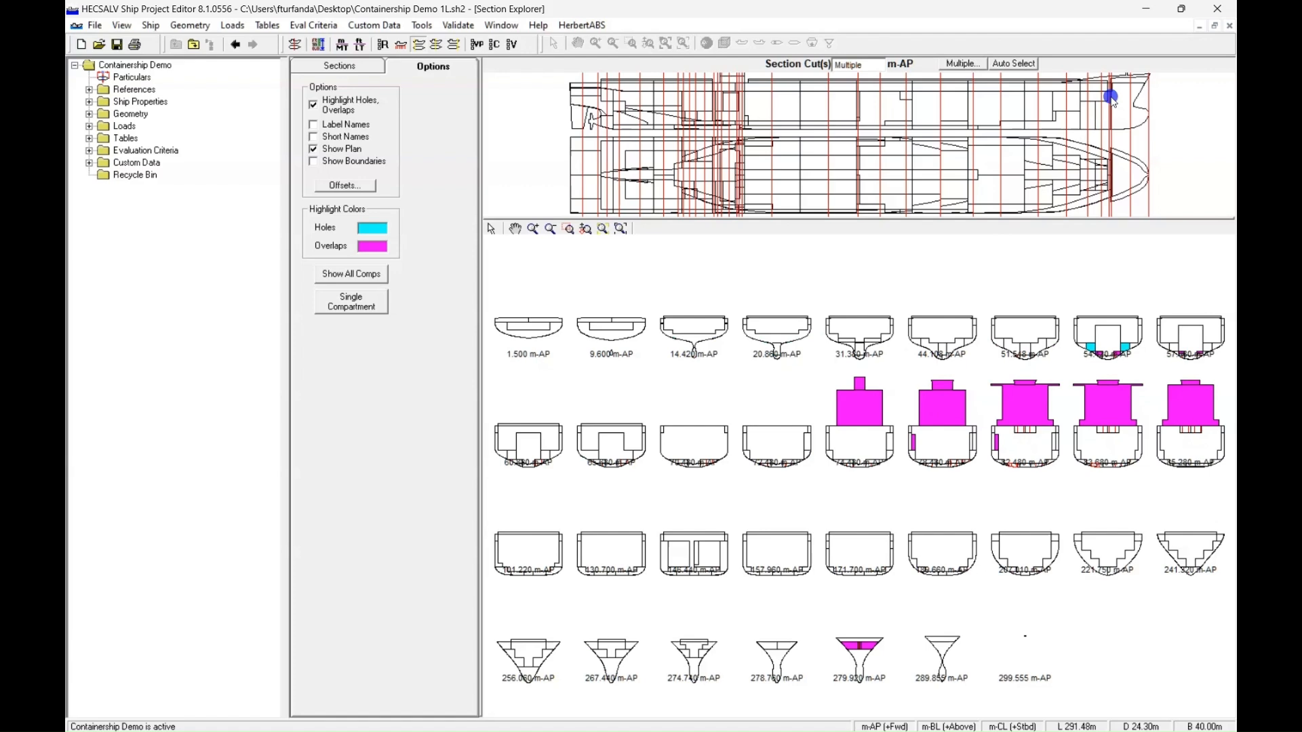
Step: Set a single bow cut at 279.900 m-AP and enable Label Names for its compartments
double_click(858, 656)
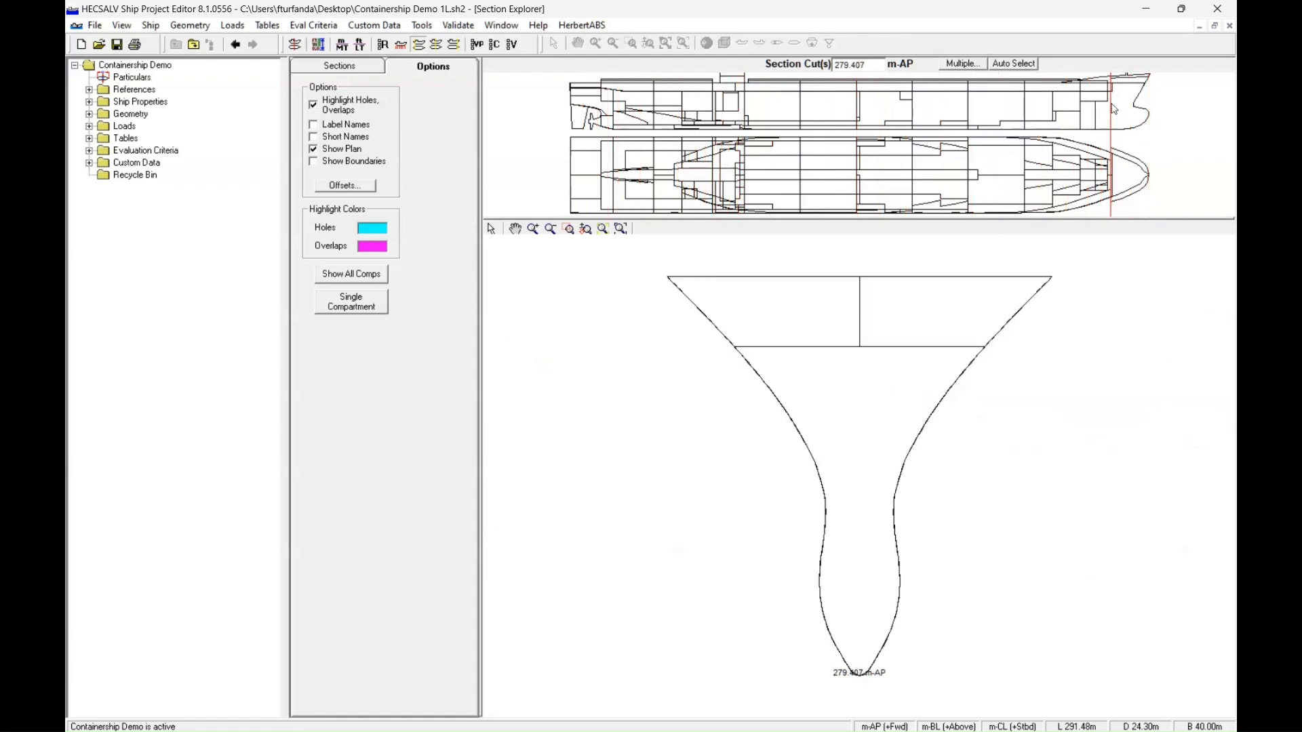
triple_click(849, 64)
type("279.900")
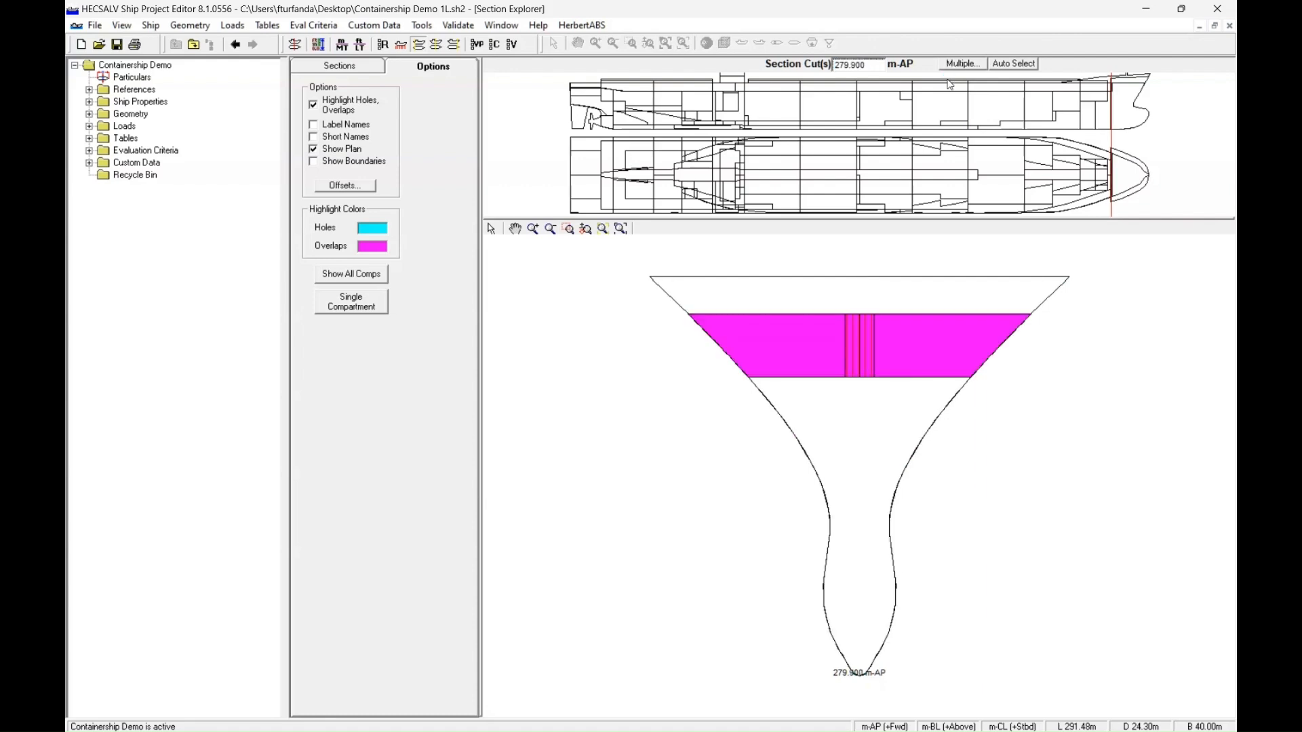
left_click(314, 124)
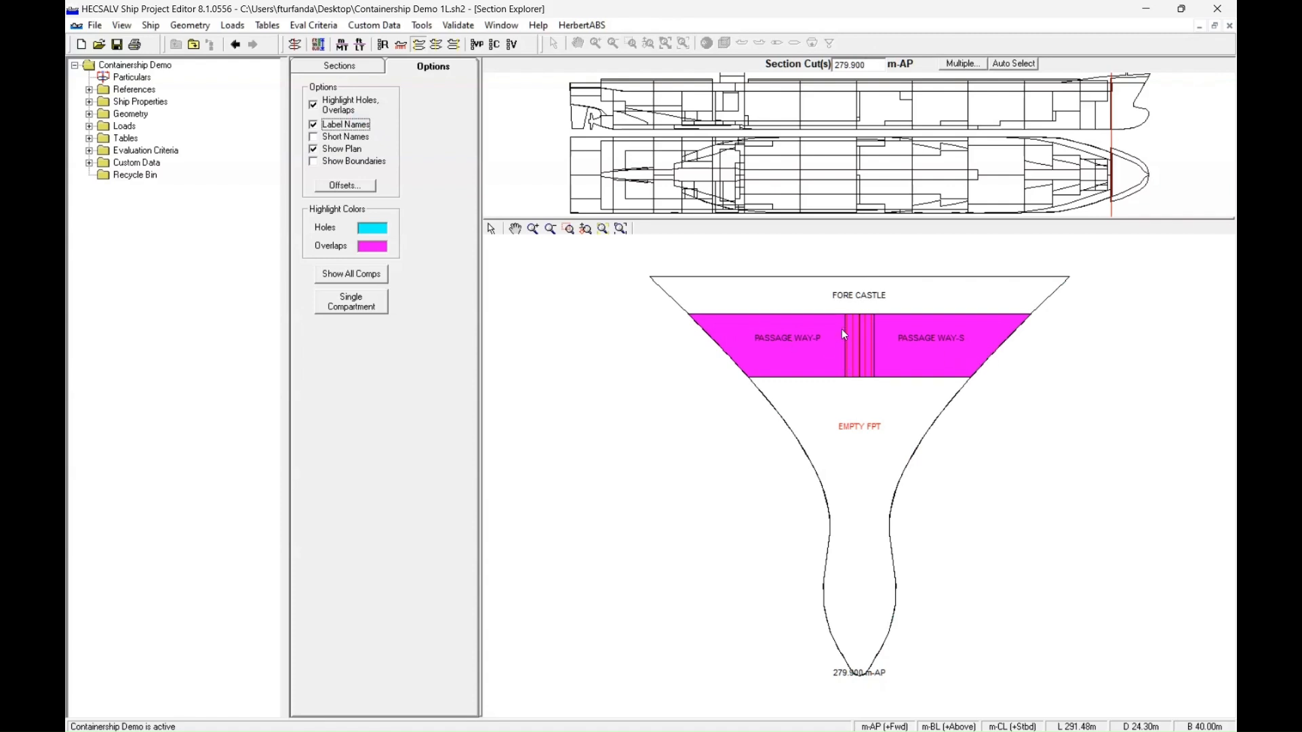
mouse_move(844, 342)
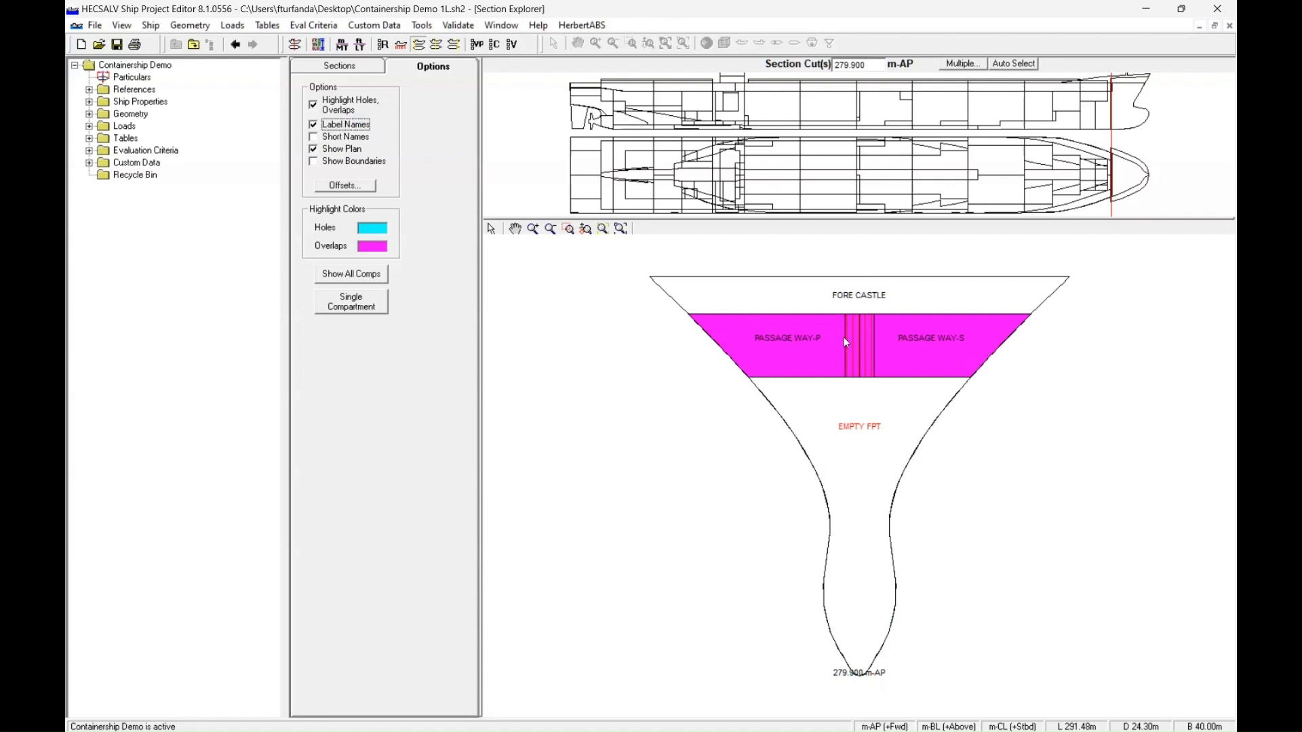
mouse_move(872, 367)
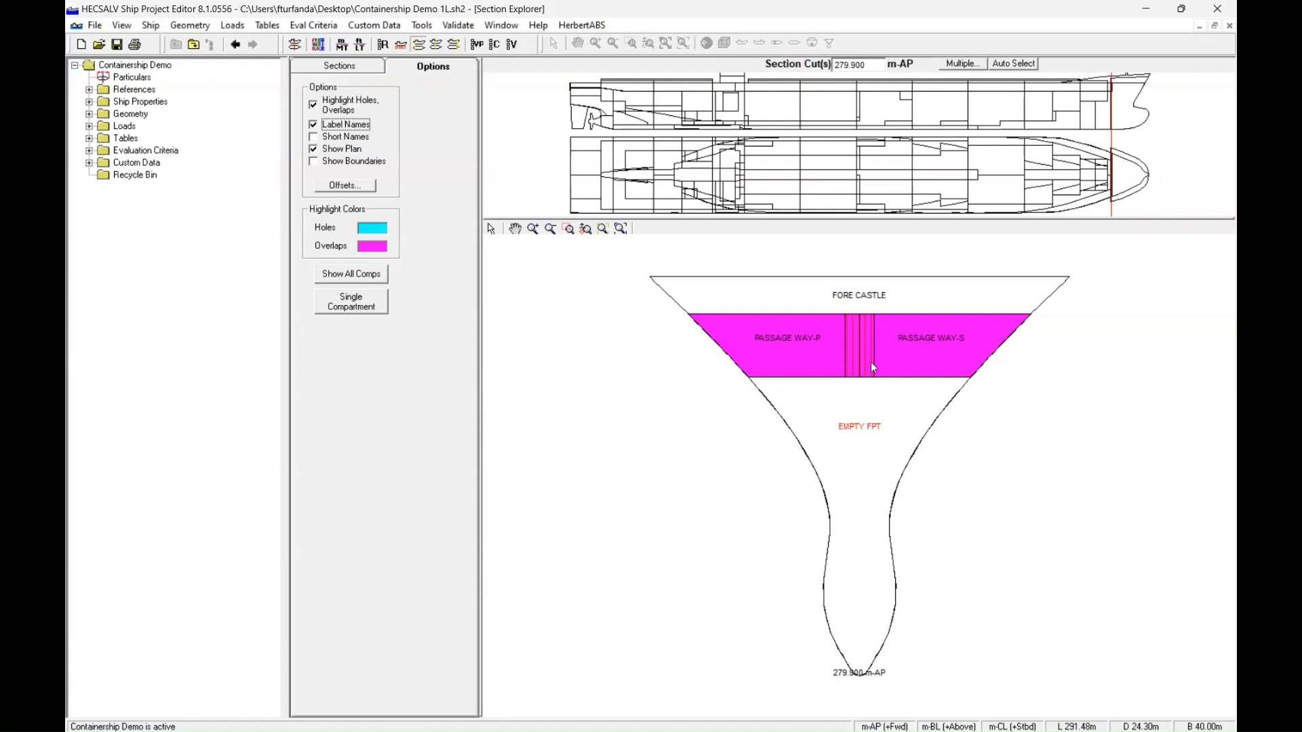
mouse_move(771, 291)
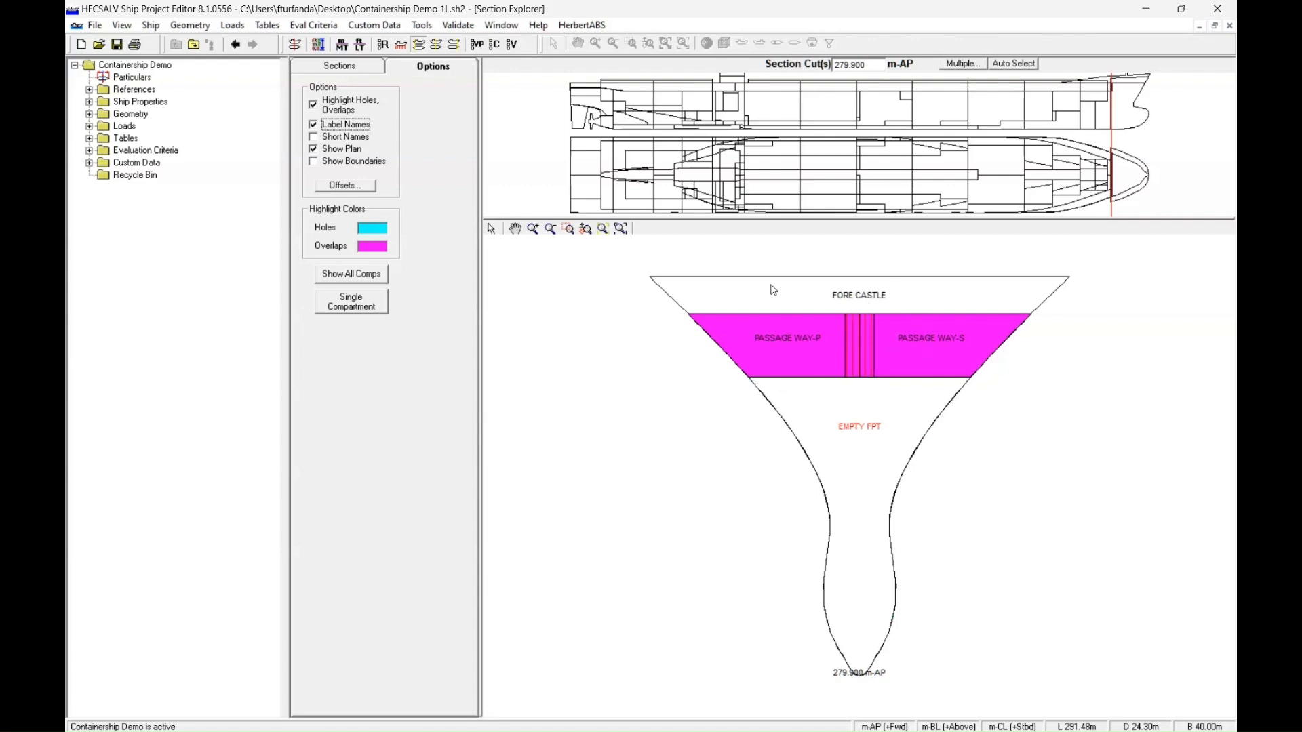
mouse_move(1010, 343)
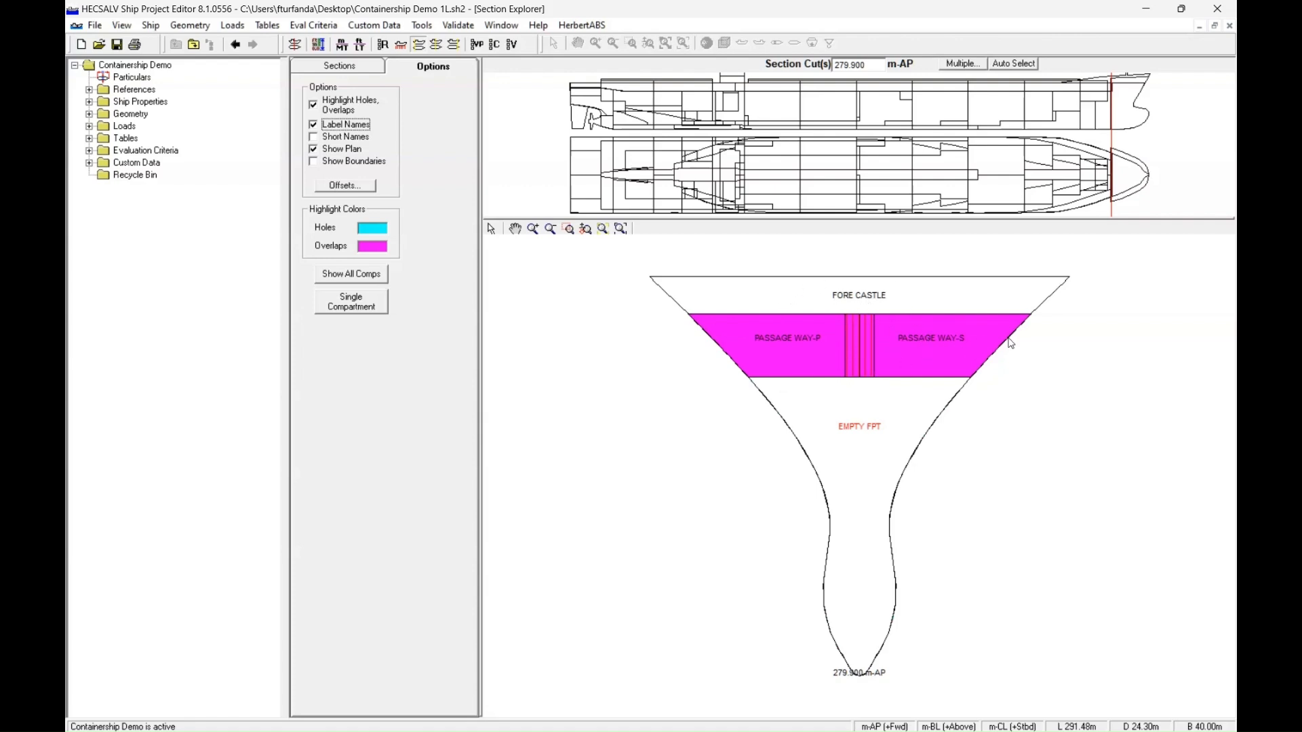
mouse_move(947, 370)
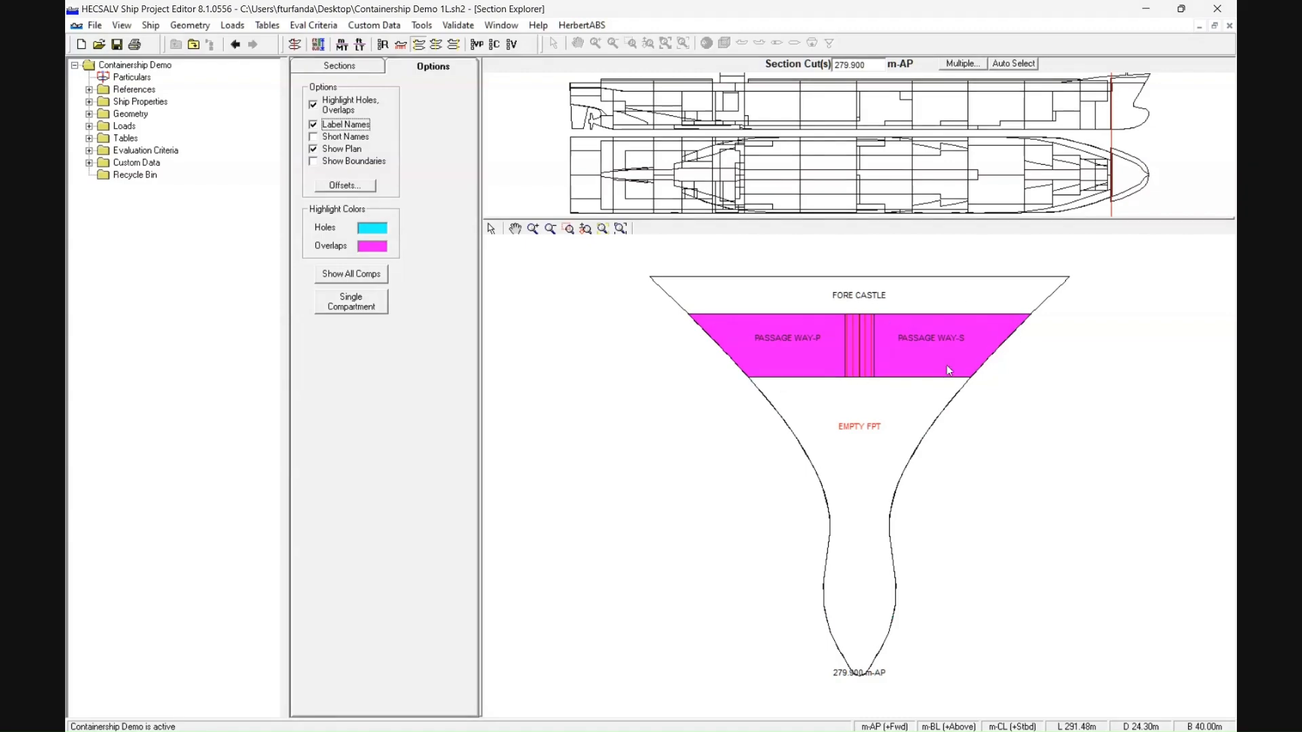